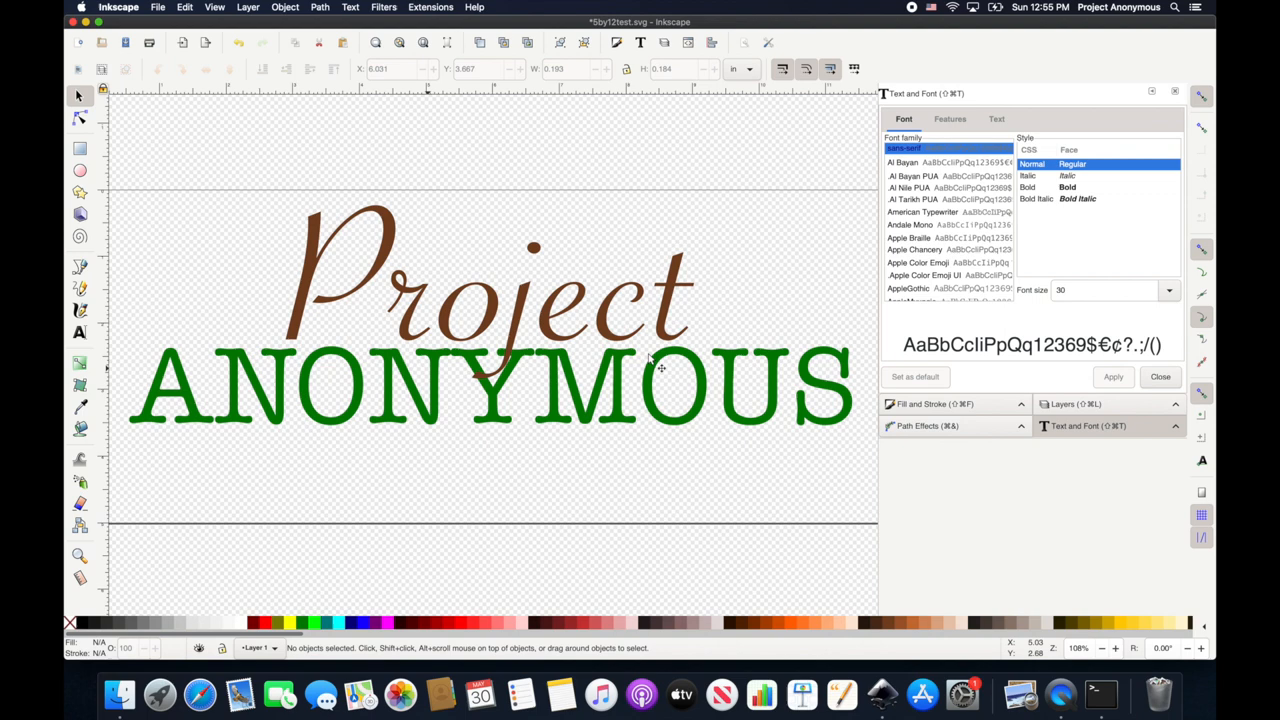
mouse_move(516, 422)
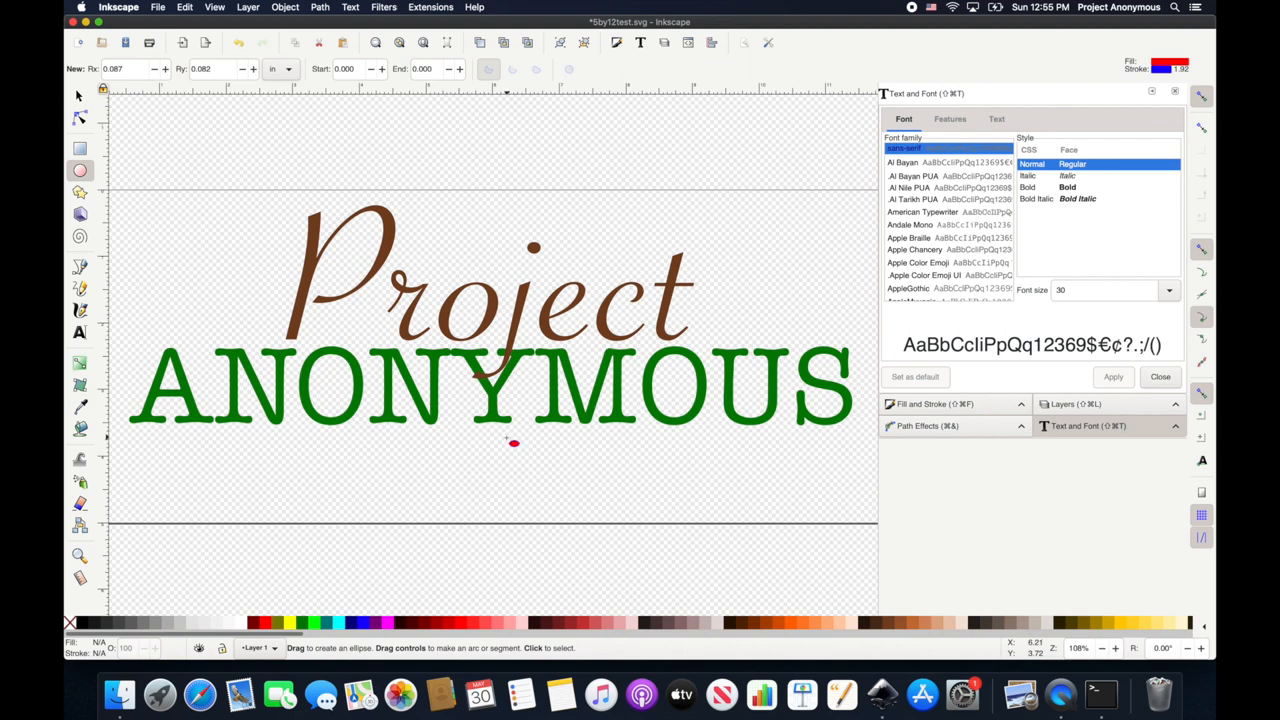
mouse_move(560, 440)
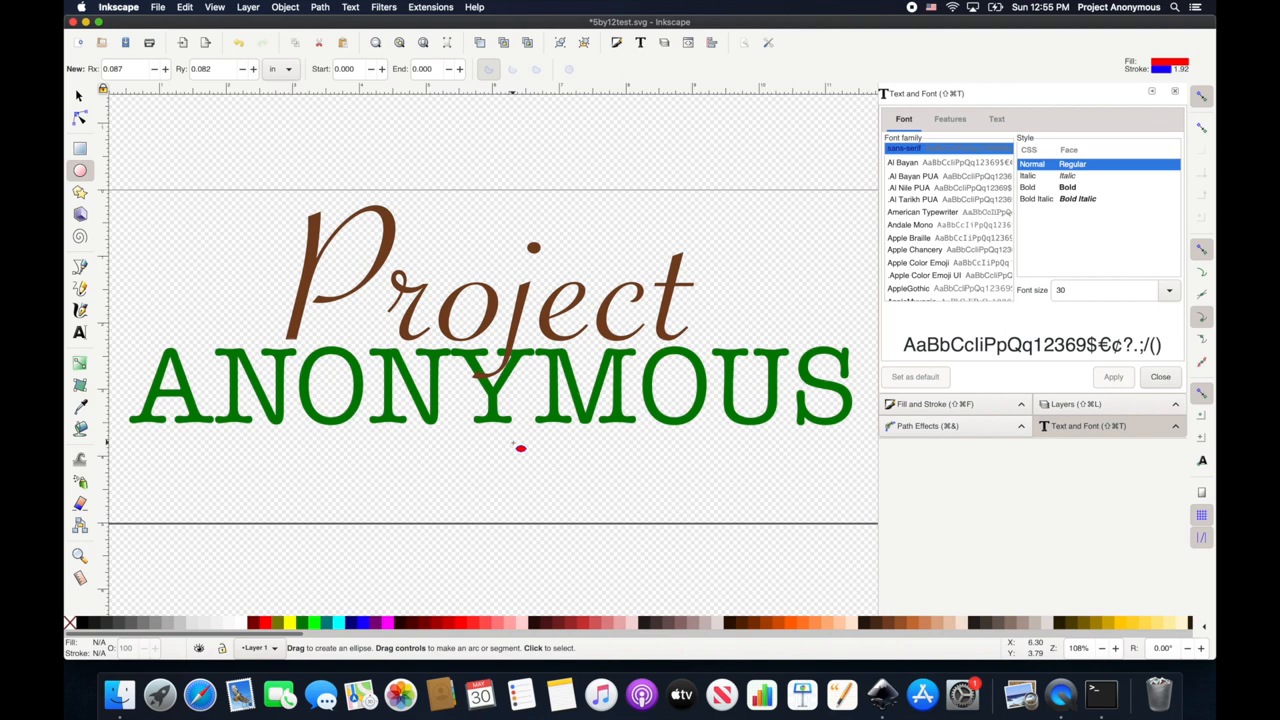
mouse_move(516, 444)
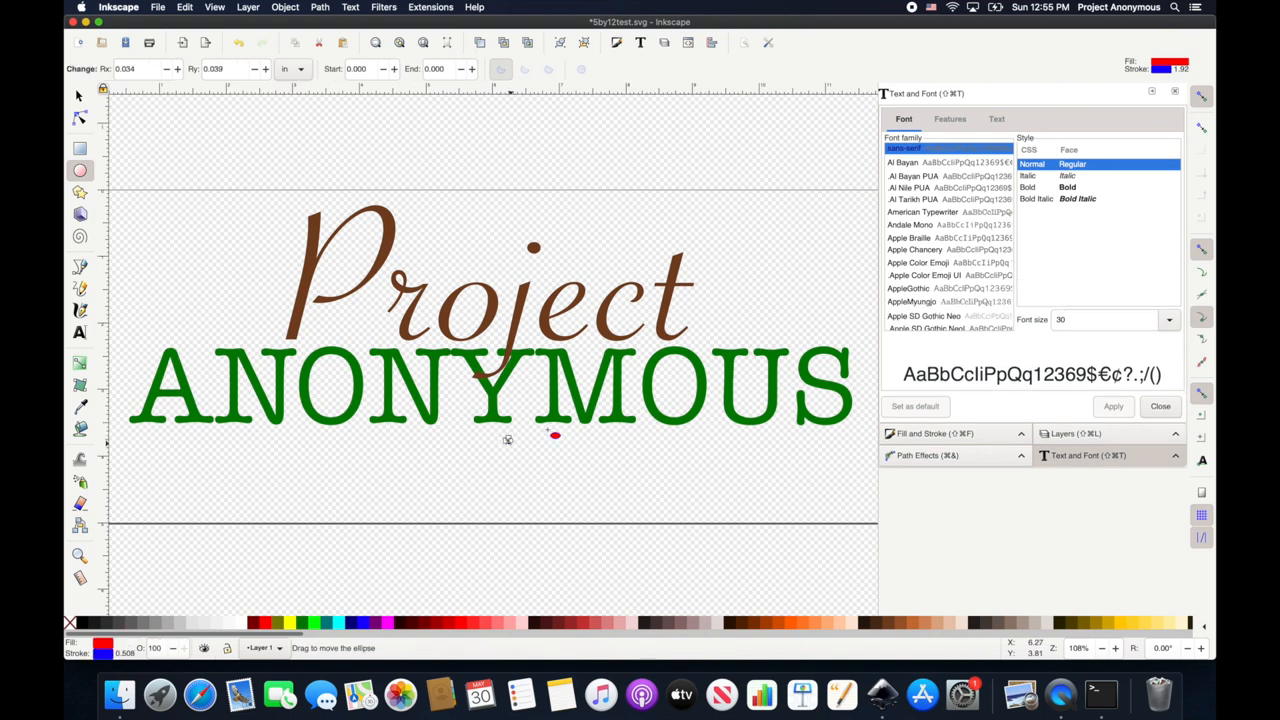
mouse_move(604, 414)
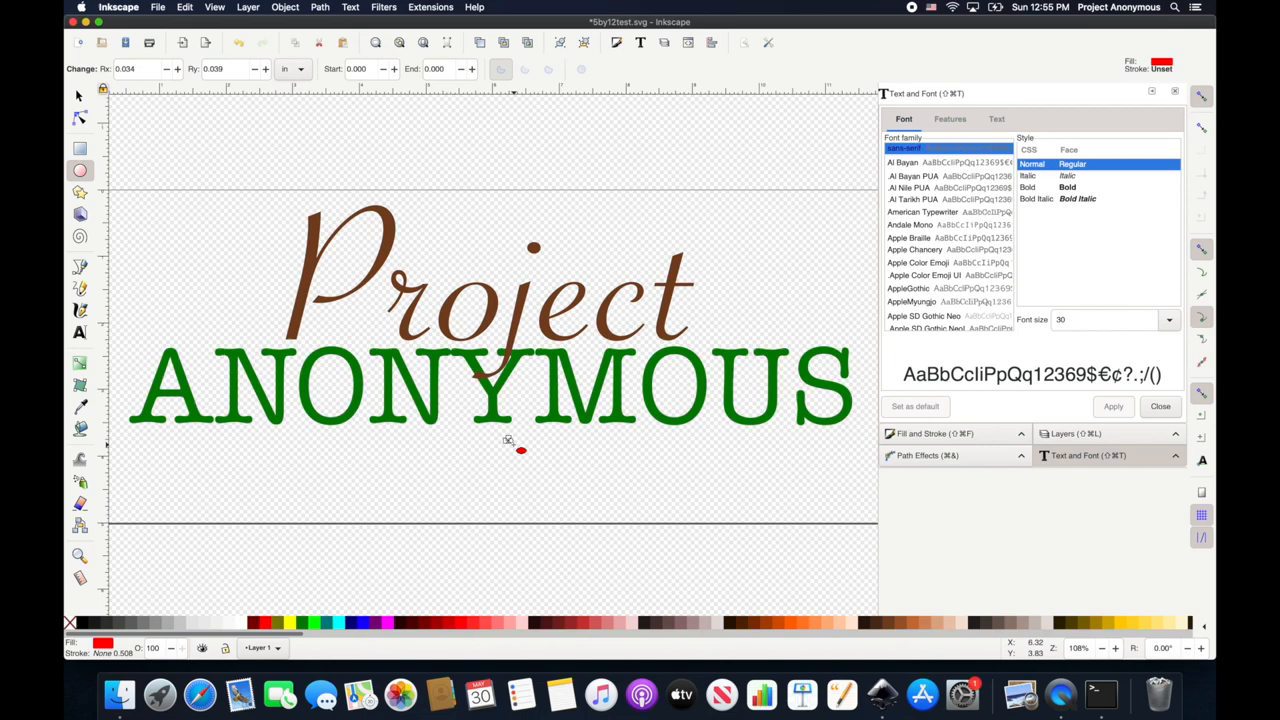
- Shrink the red dot slightly and move it up to touch the base of the Y in ANONYMOUS
scroll(up, 3)
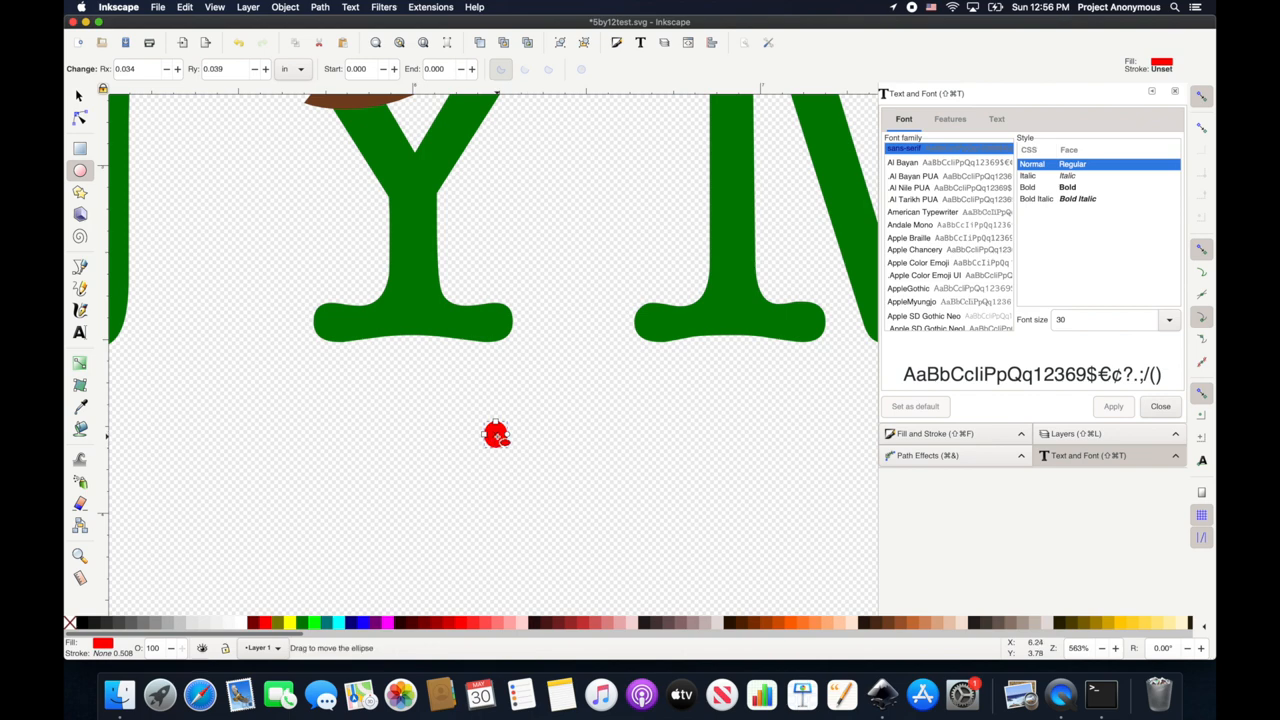
mouse_move(496, 436)
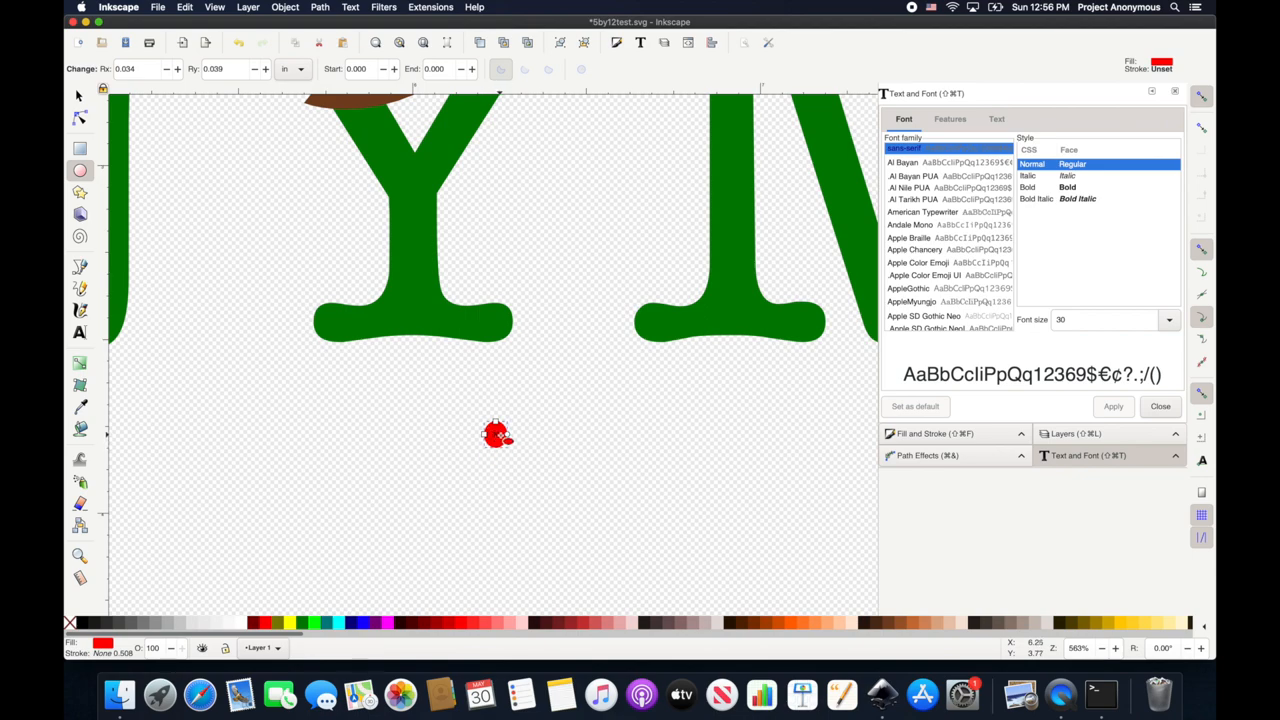
scroll(down, 3)
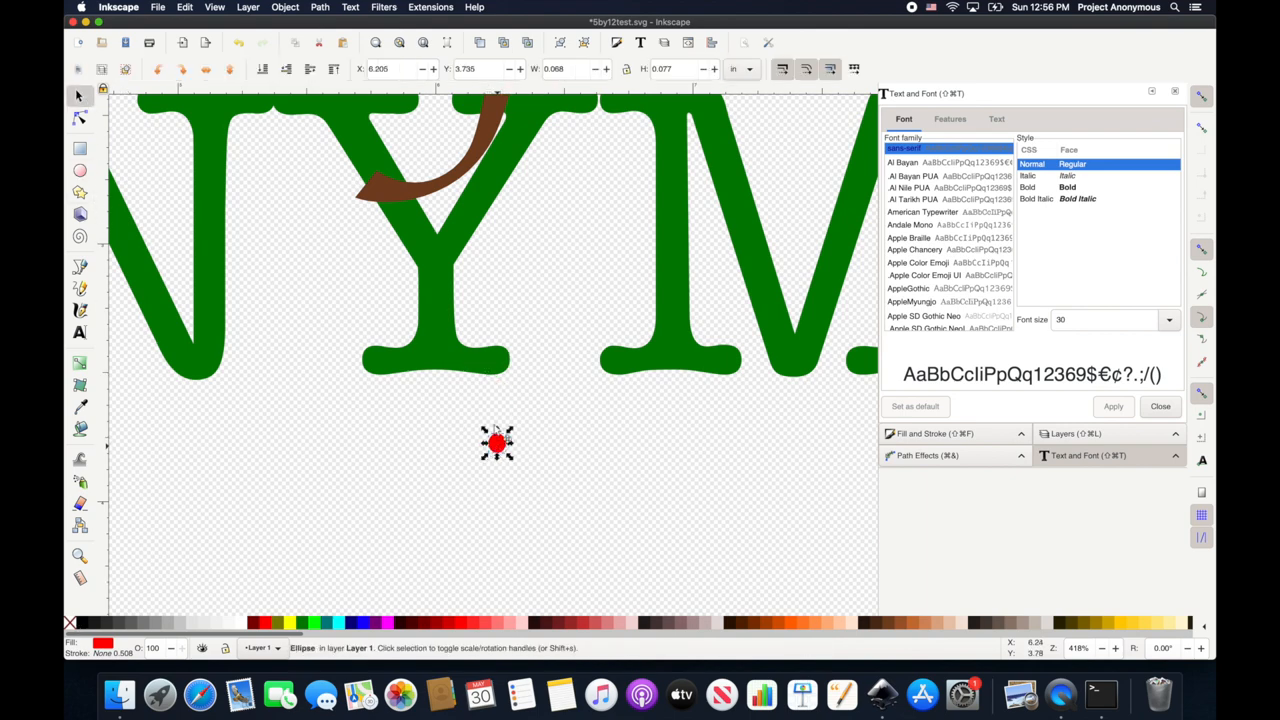
drag(496, 444, 492, 392)
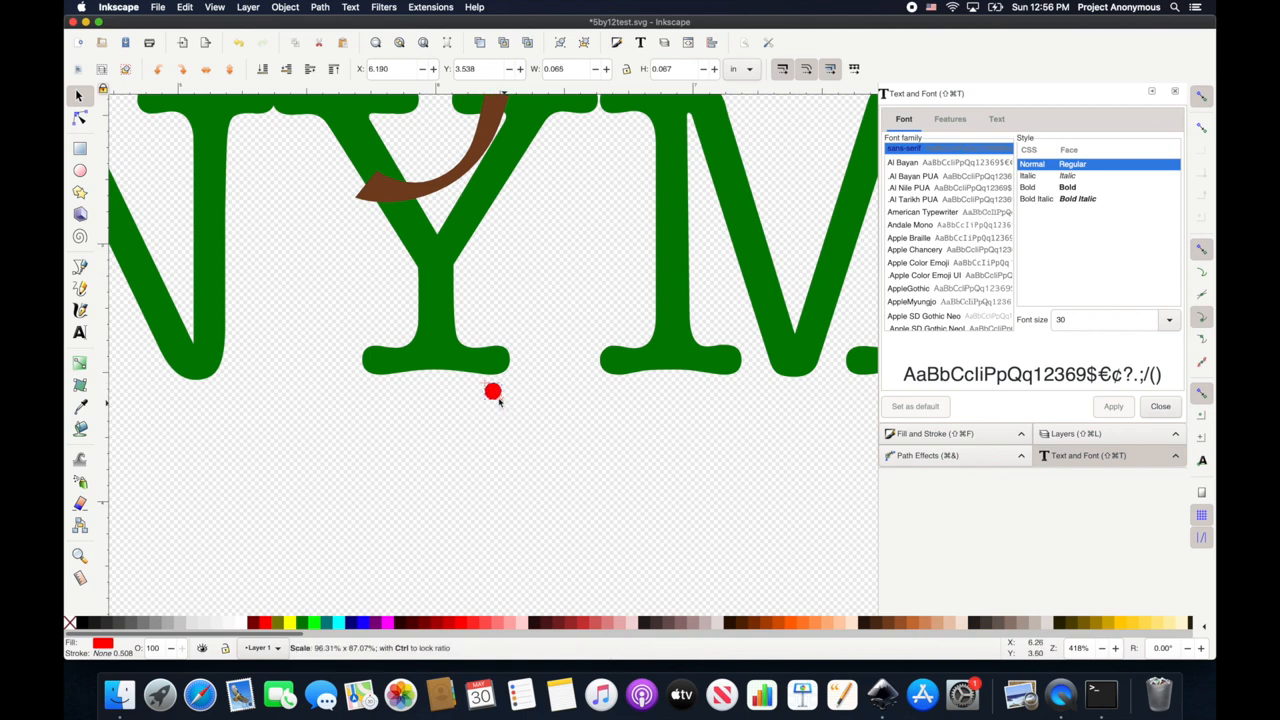
click(490, 390)
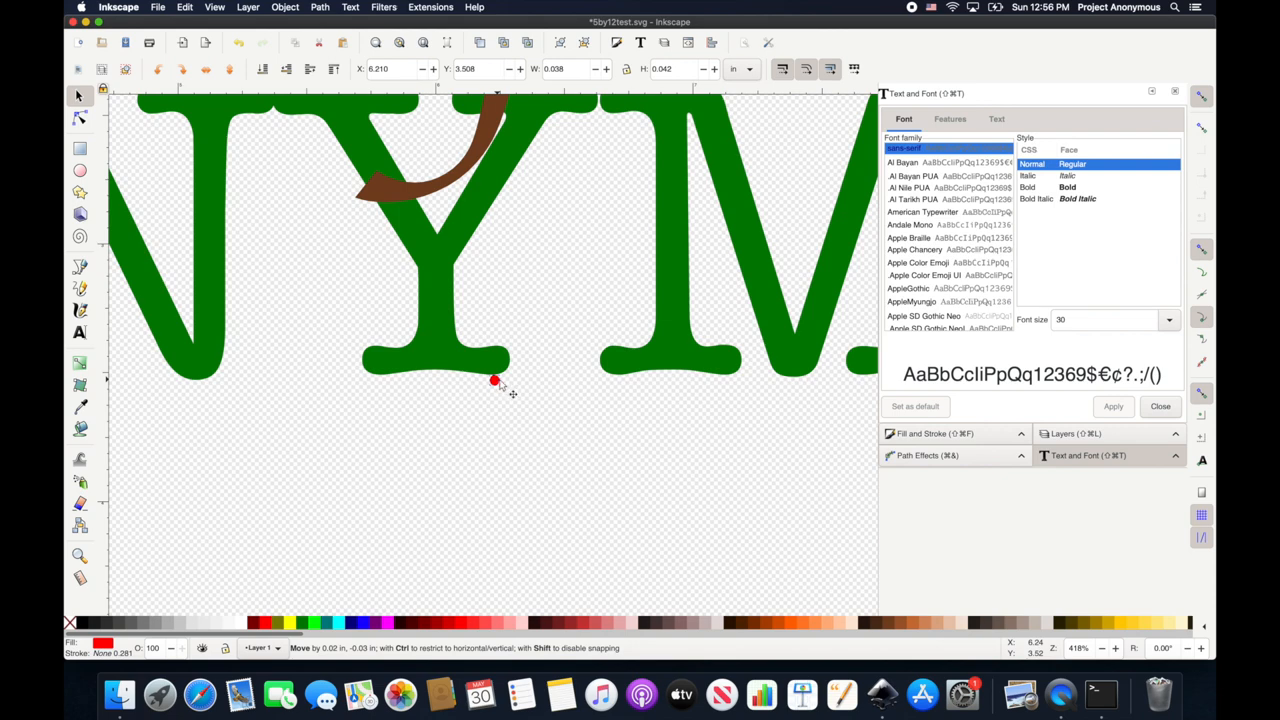
click(492, 380)
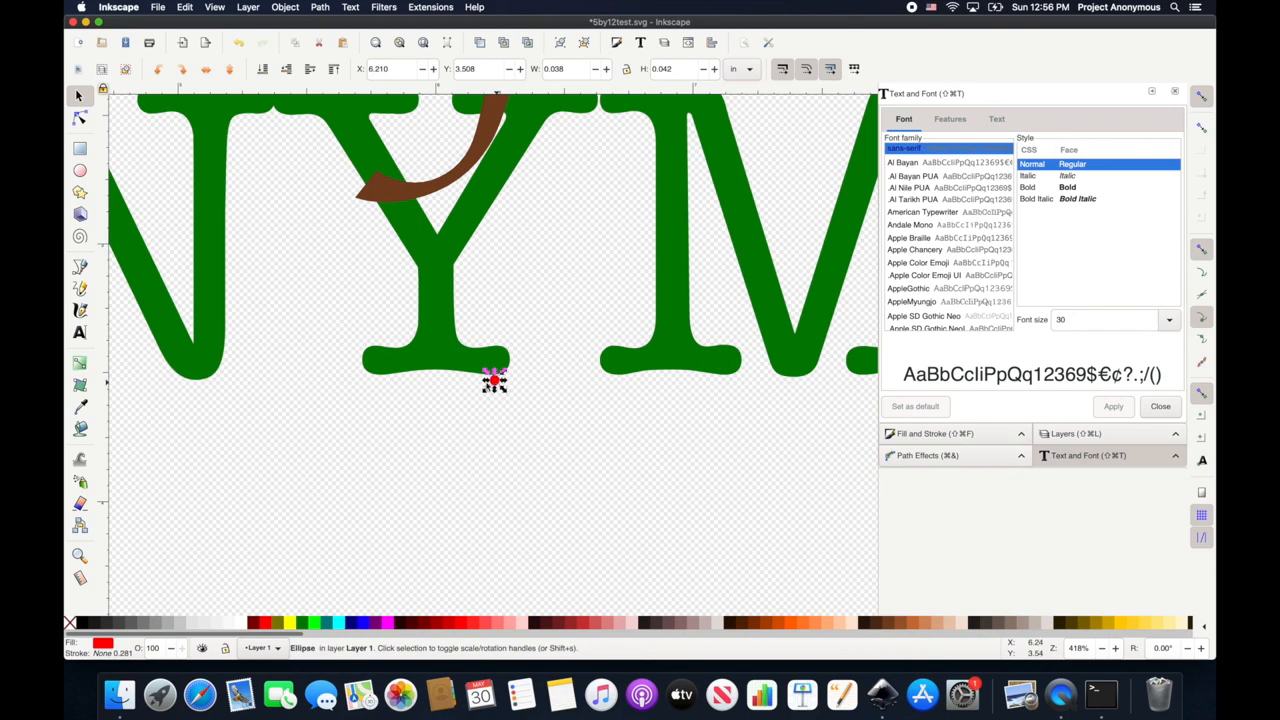
mouse_move(496, 388)
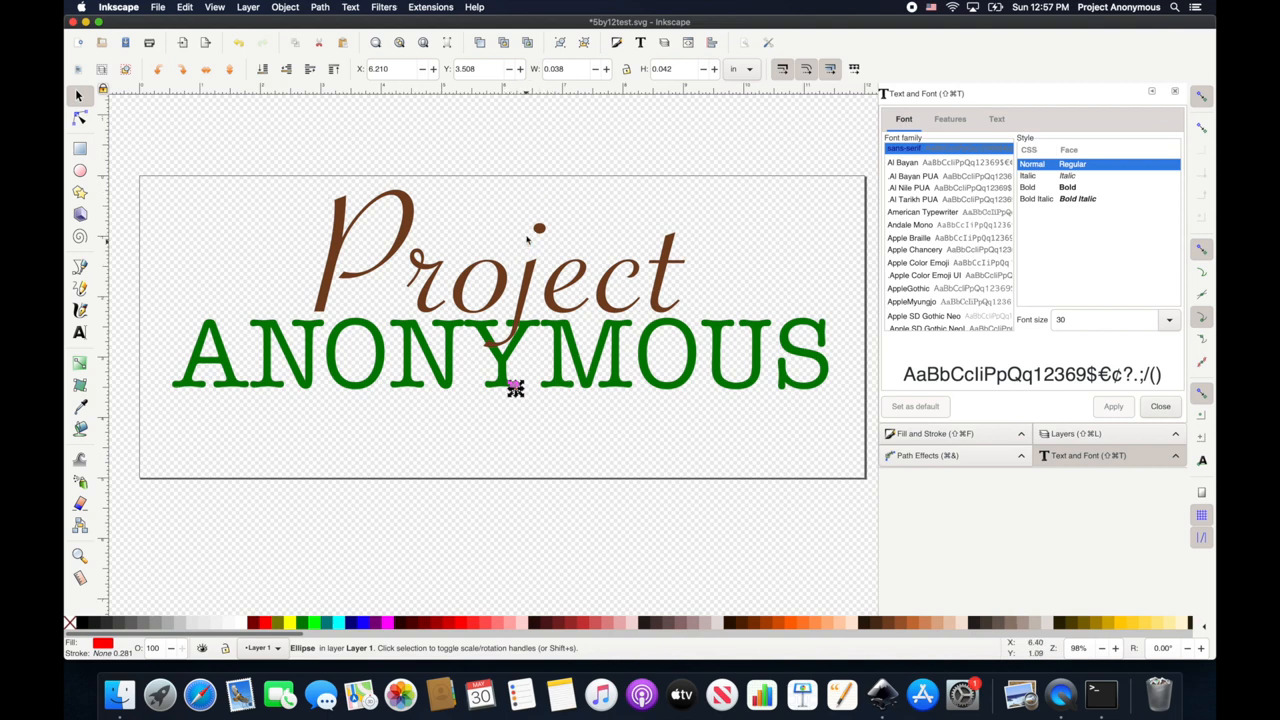
mouse_move(490, 224)
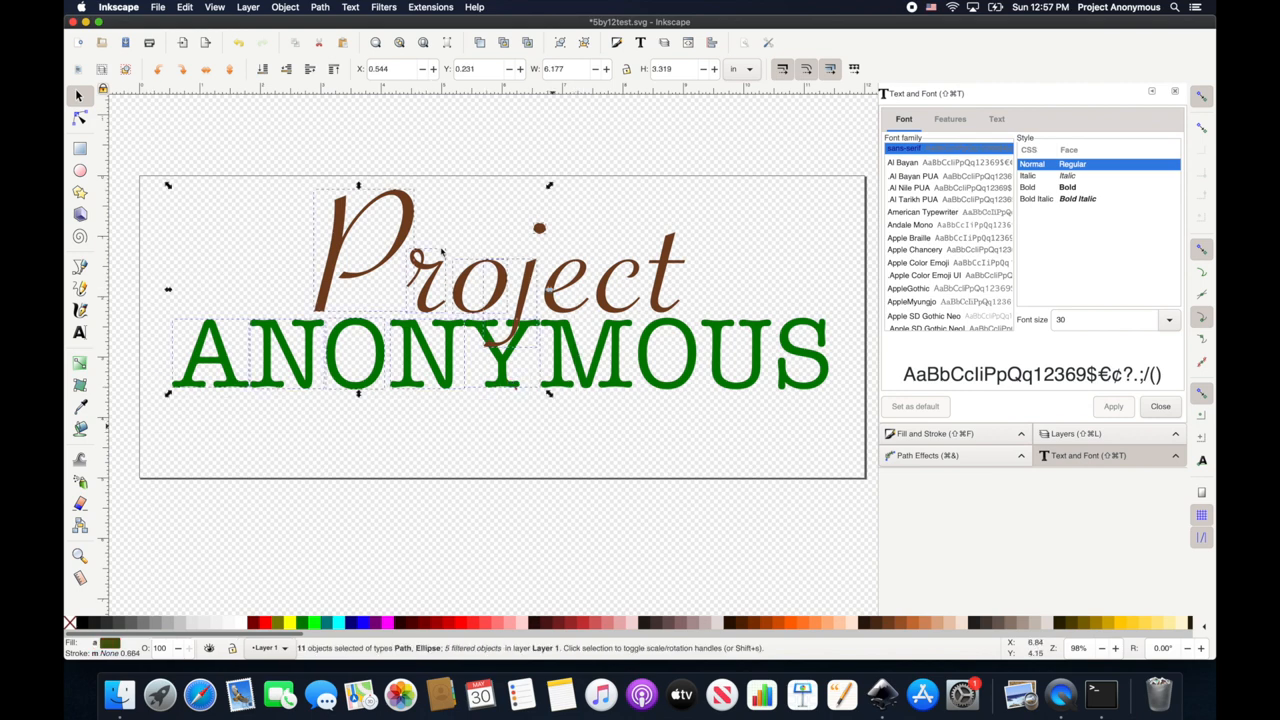
mouse_move(596, 224)
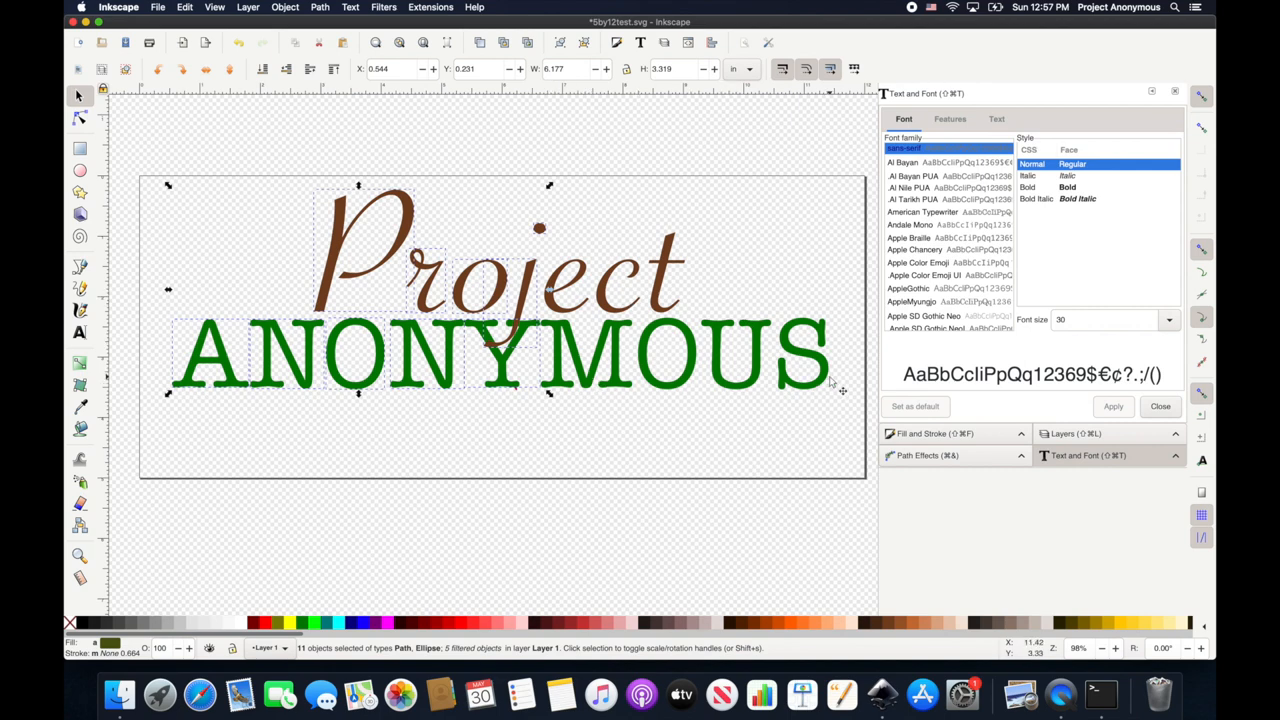
mouse_move(540, 340)
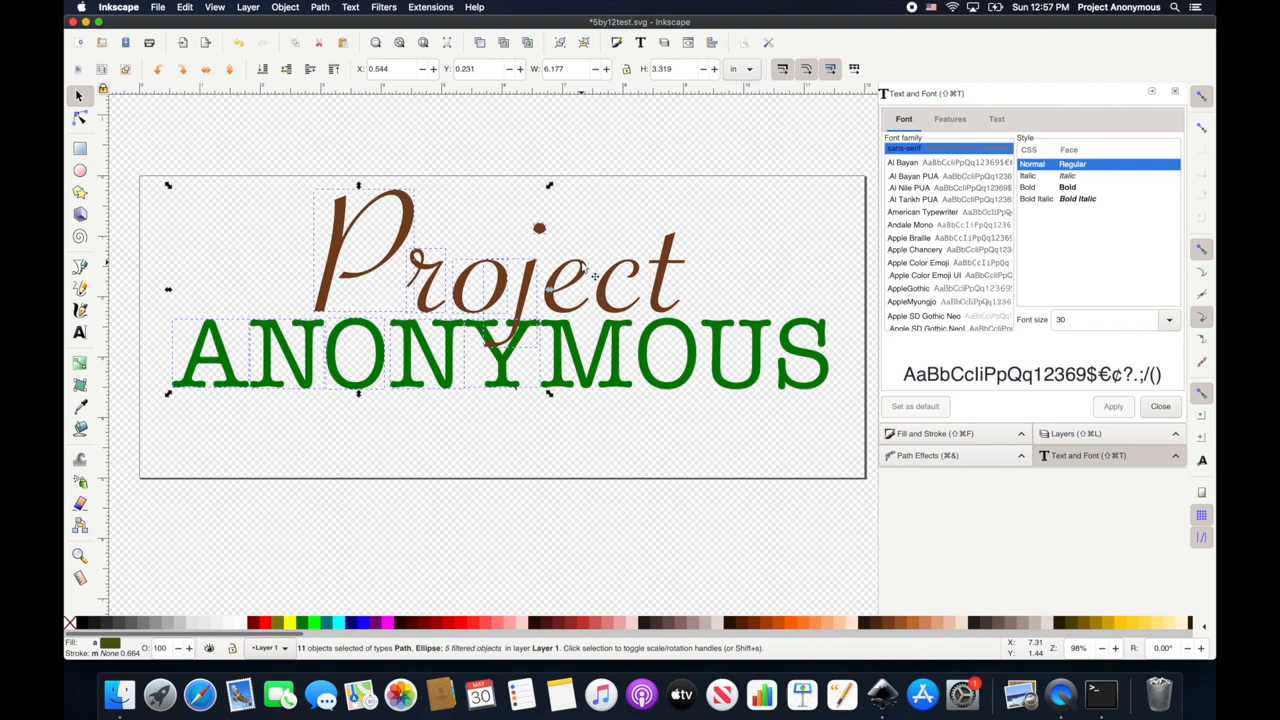
mouse_move(580, 290)
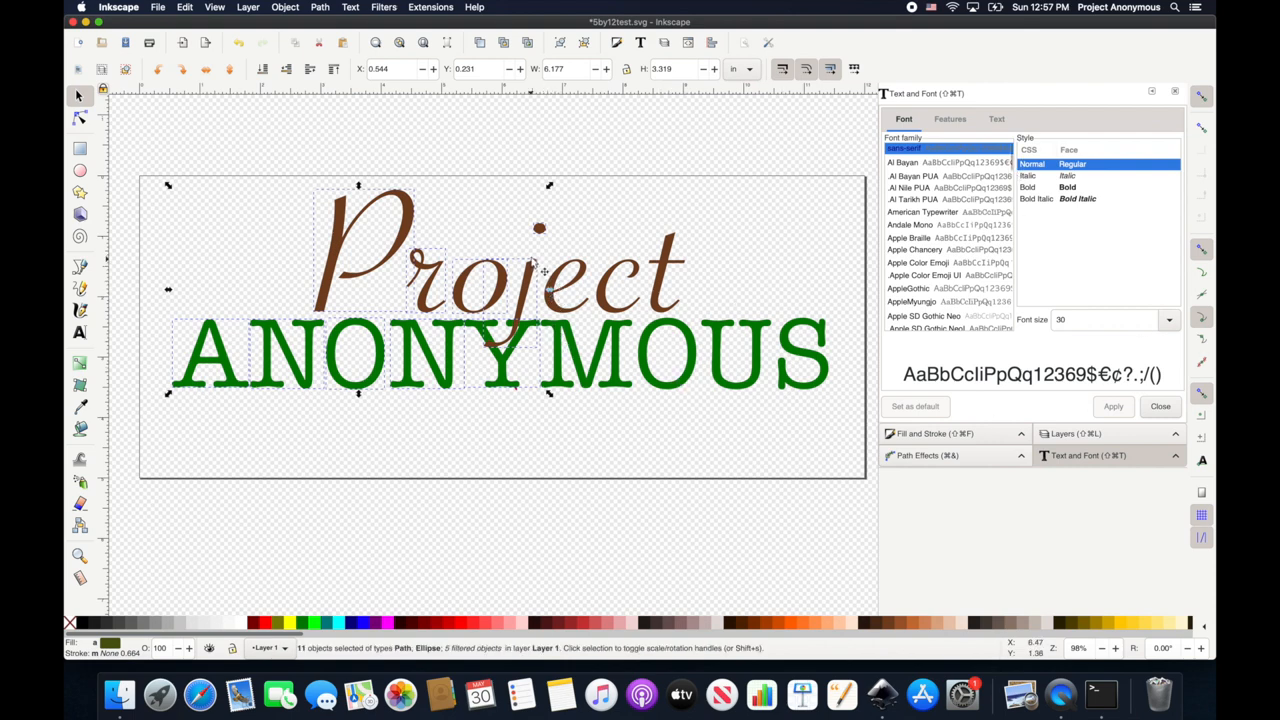
mouse_move(600, 240)
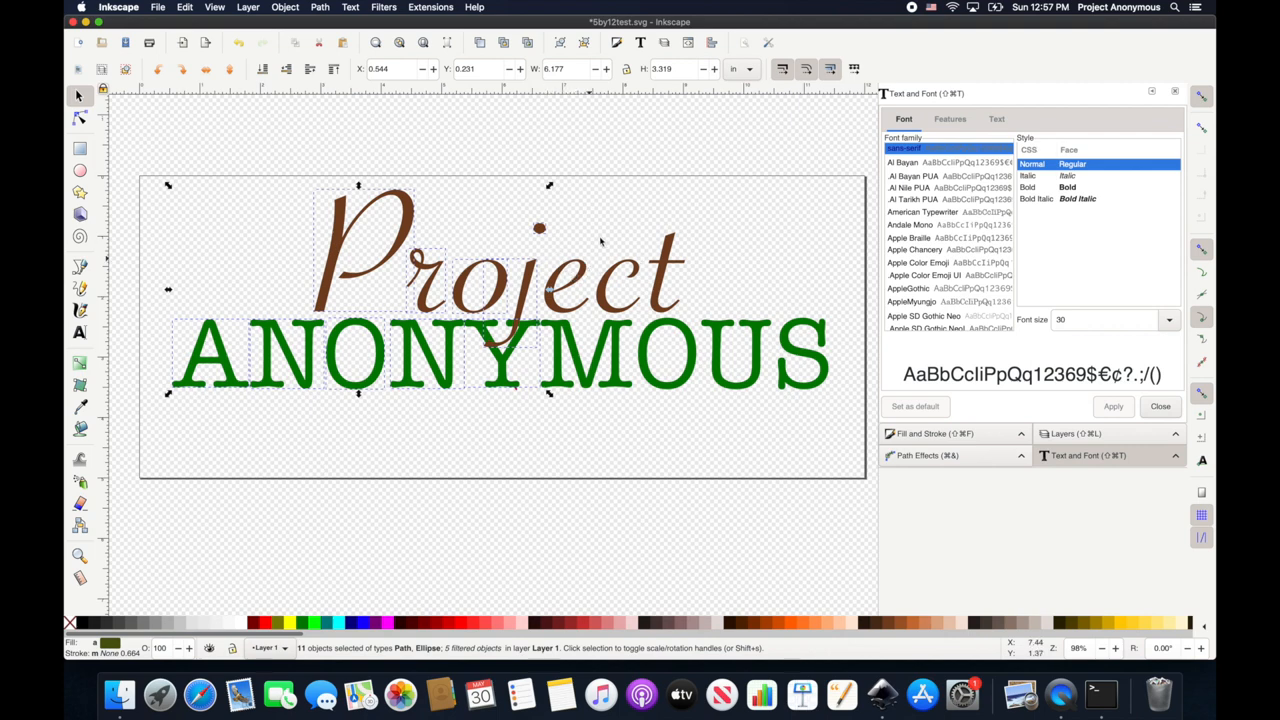
mouse_move(816, 374)
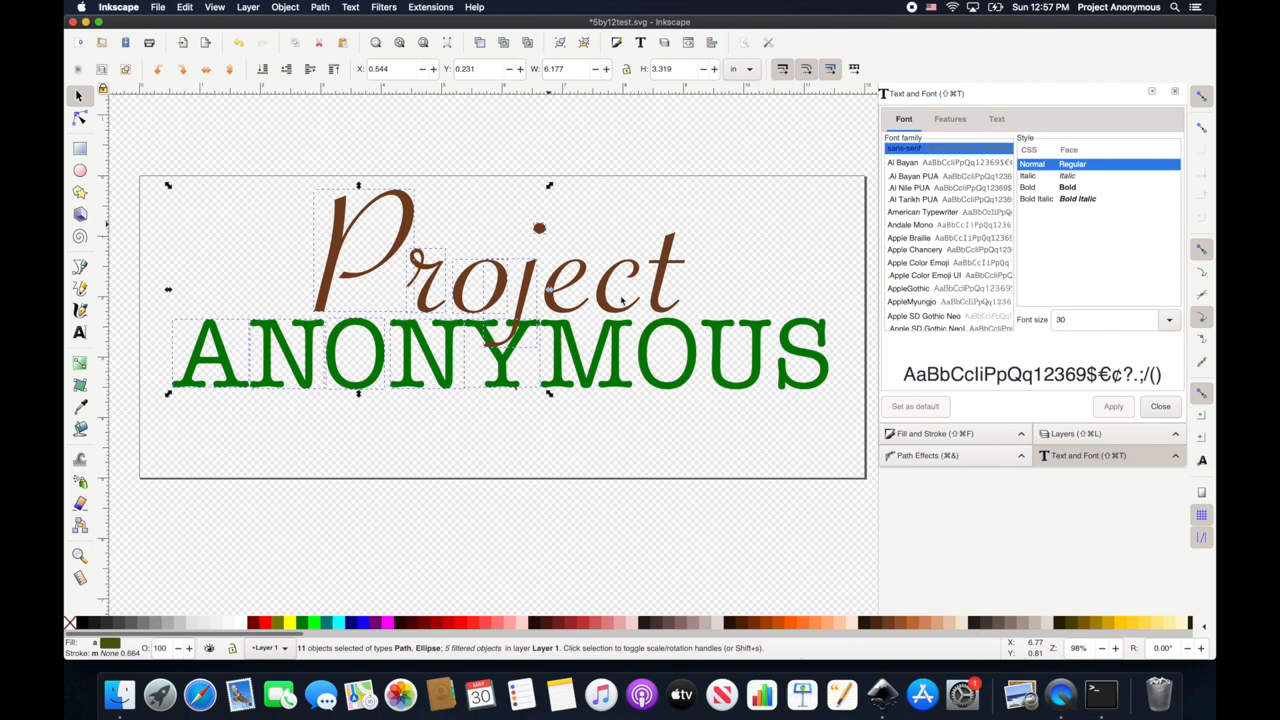
mouse_move(500, 288)
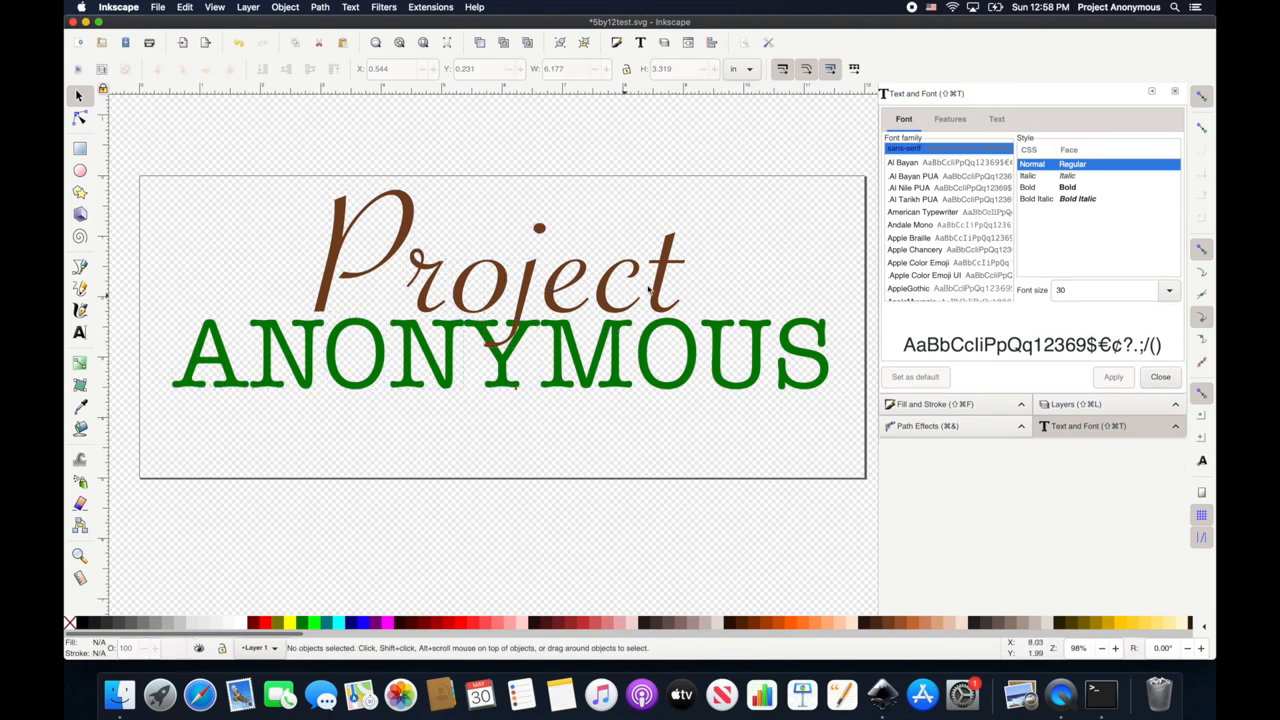
mouse_move(668, 288)
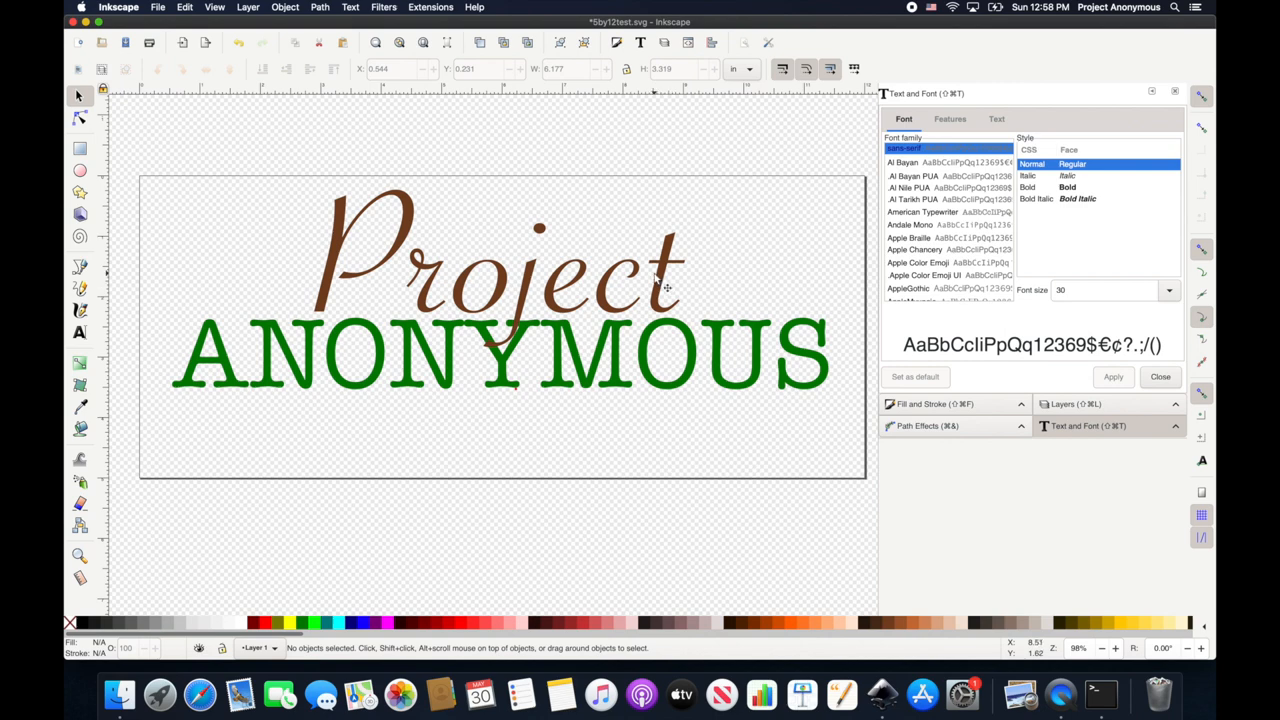
mouse_move(330, 300)
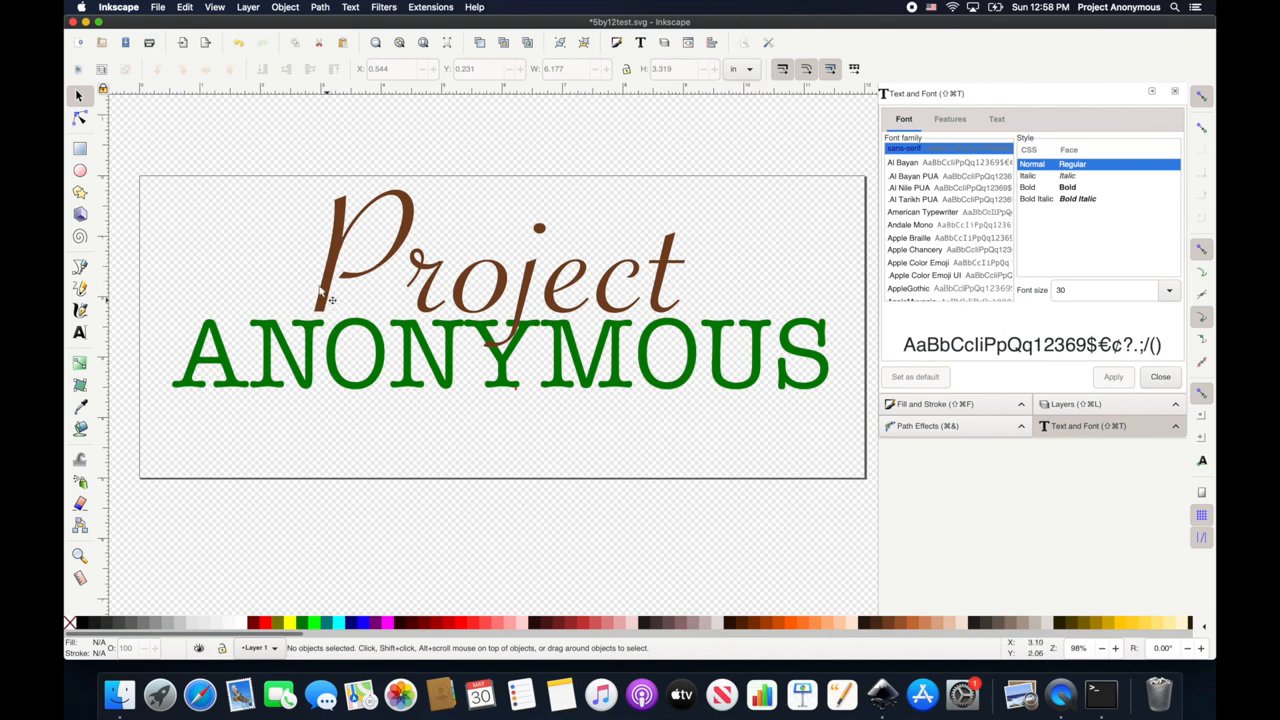
mouse_move(668, 332)
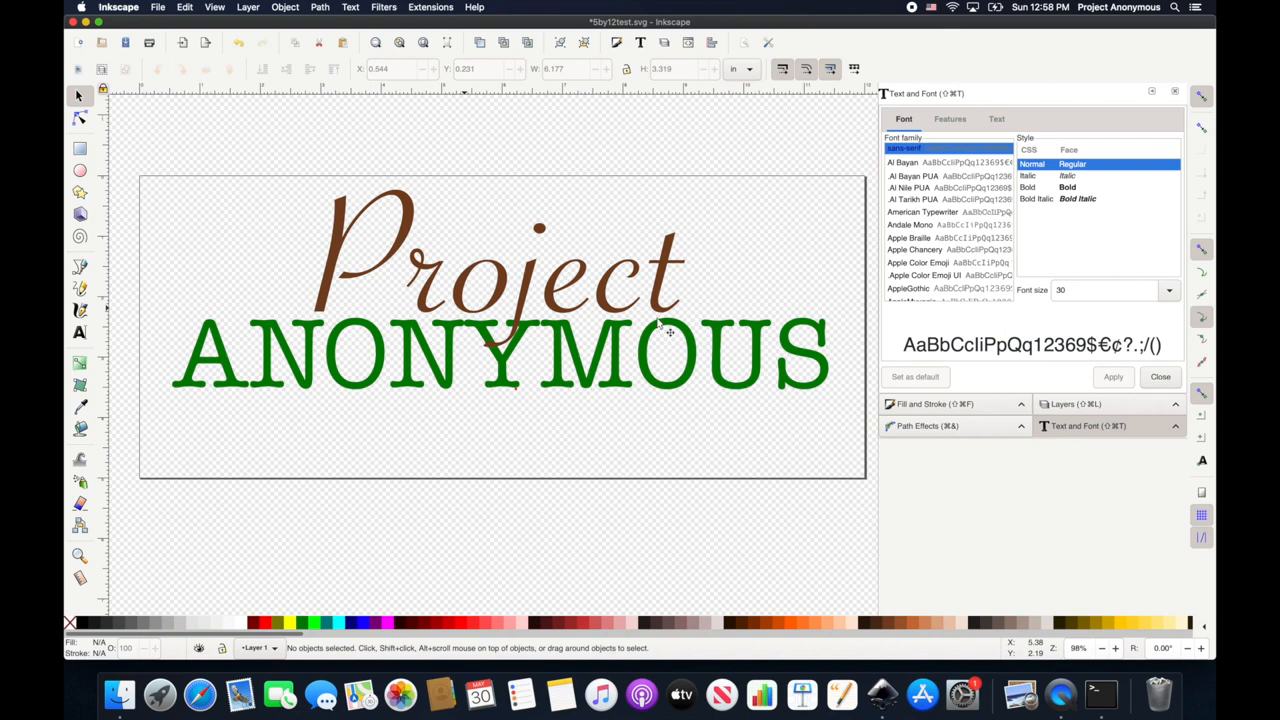
mouse_move(732, 326)
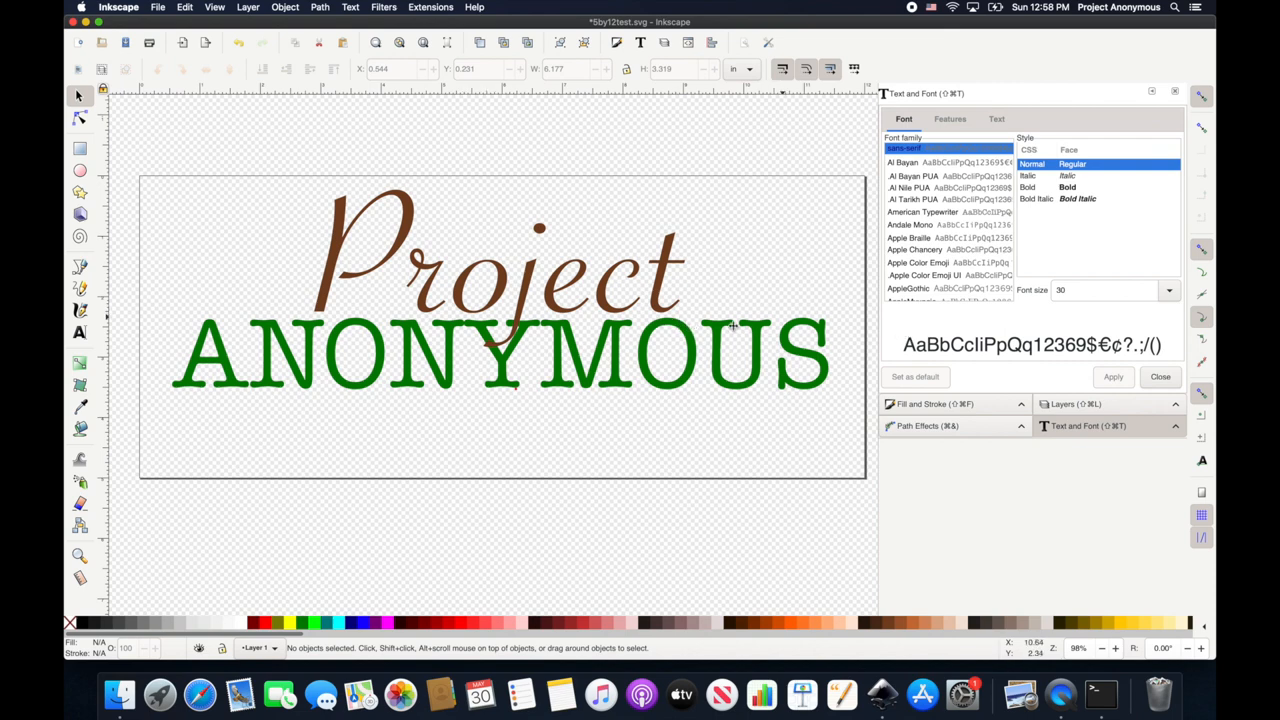
mouse_move(144, 196)
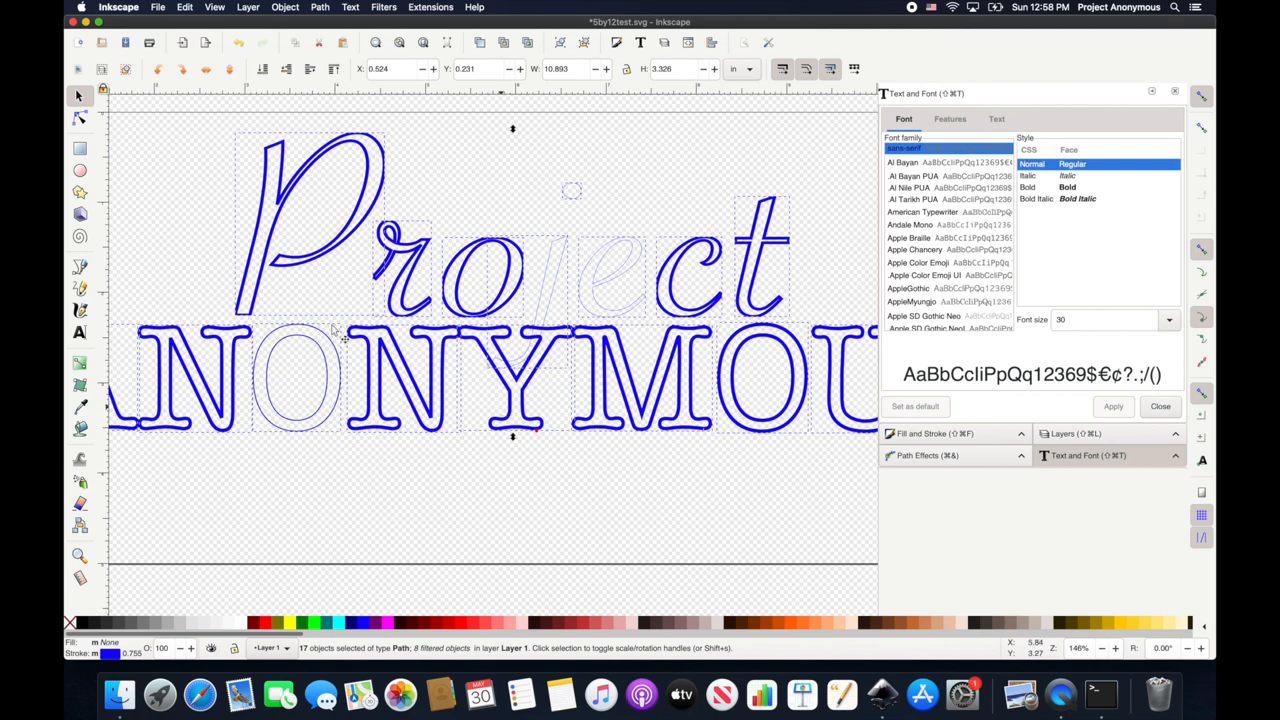
mouse_move(670, 244)
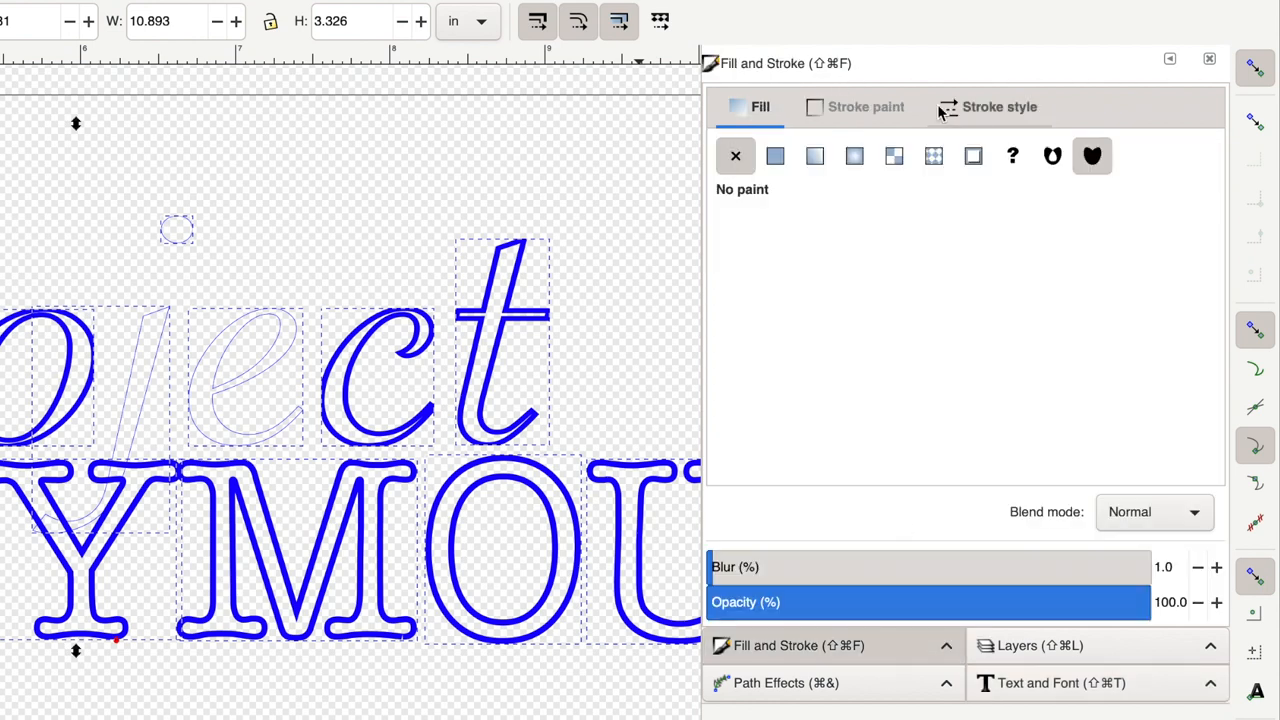
- Give the letter outlines a small stroke width and a dotted dash pattern in Stroke style
click(1000, 108)
text(0.020)
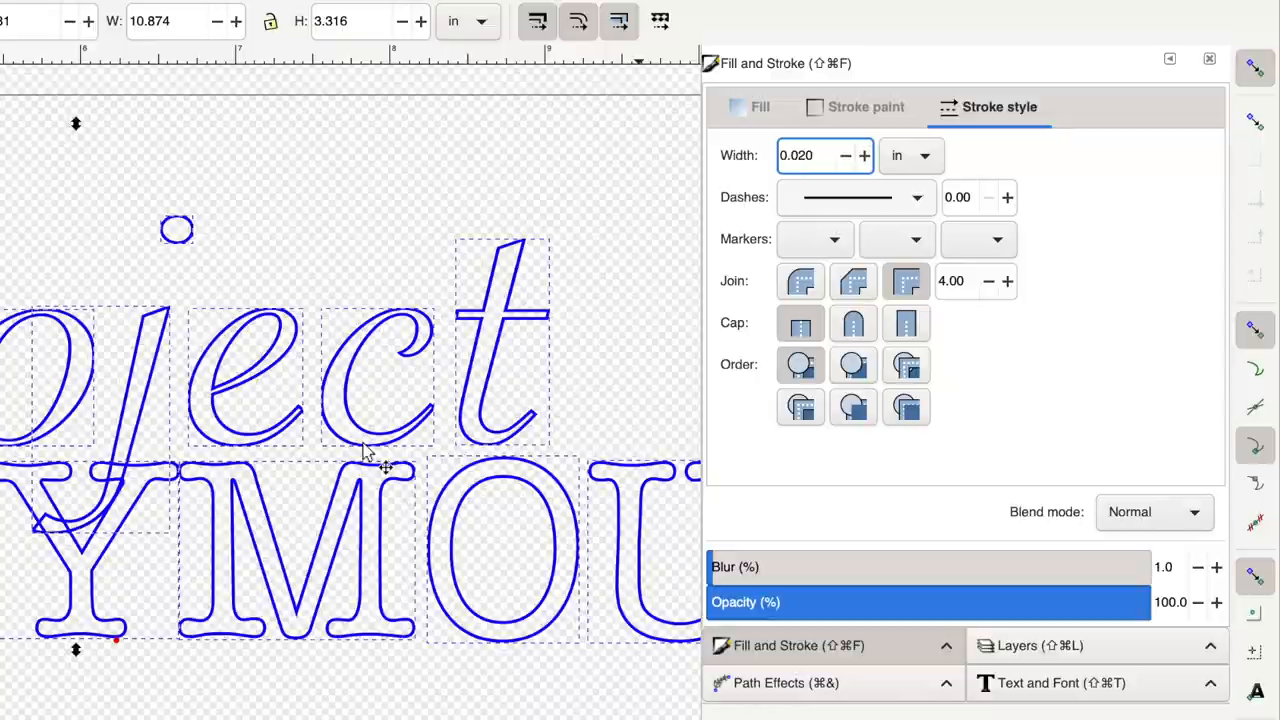
click(856, 198)
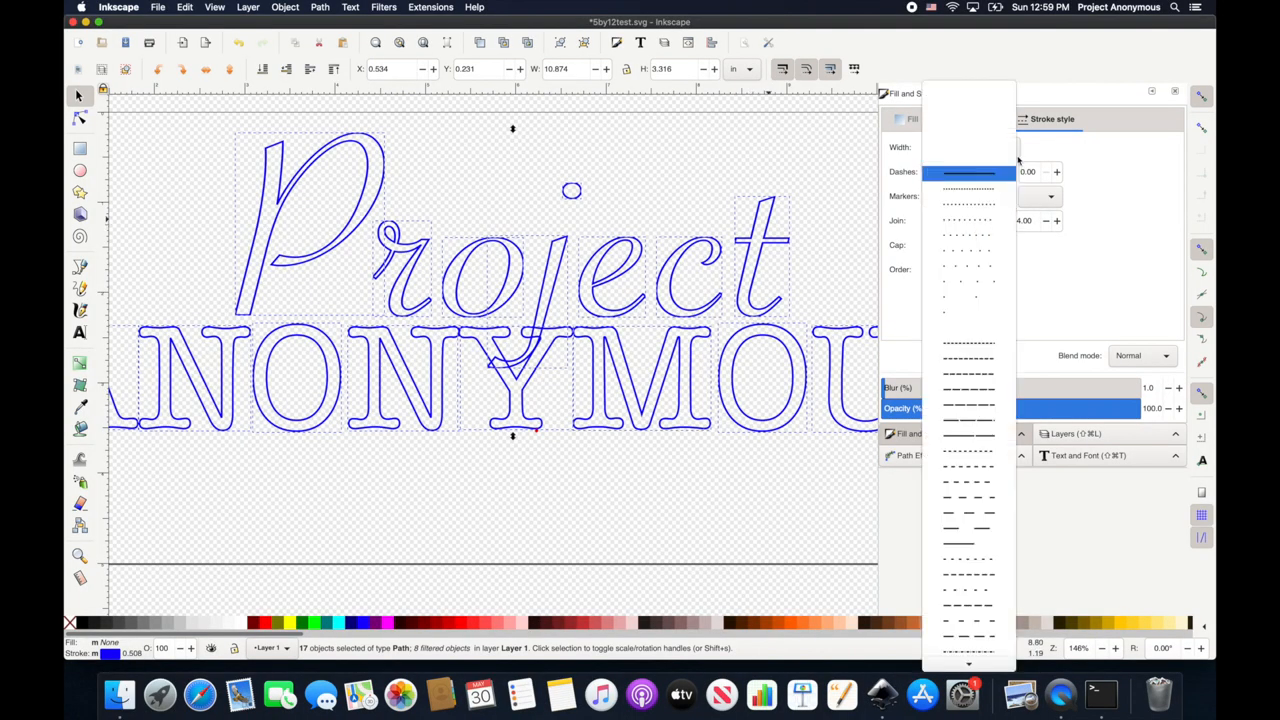
click(968, 188)
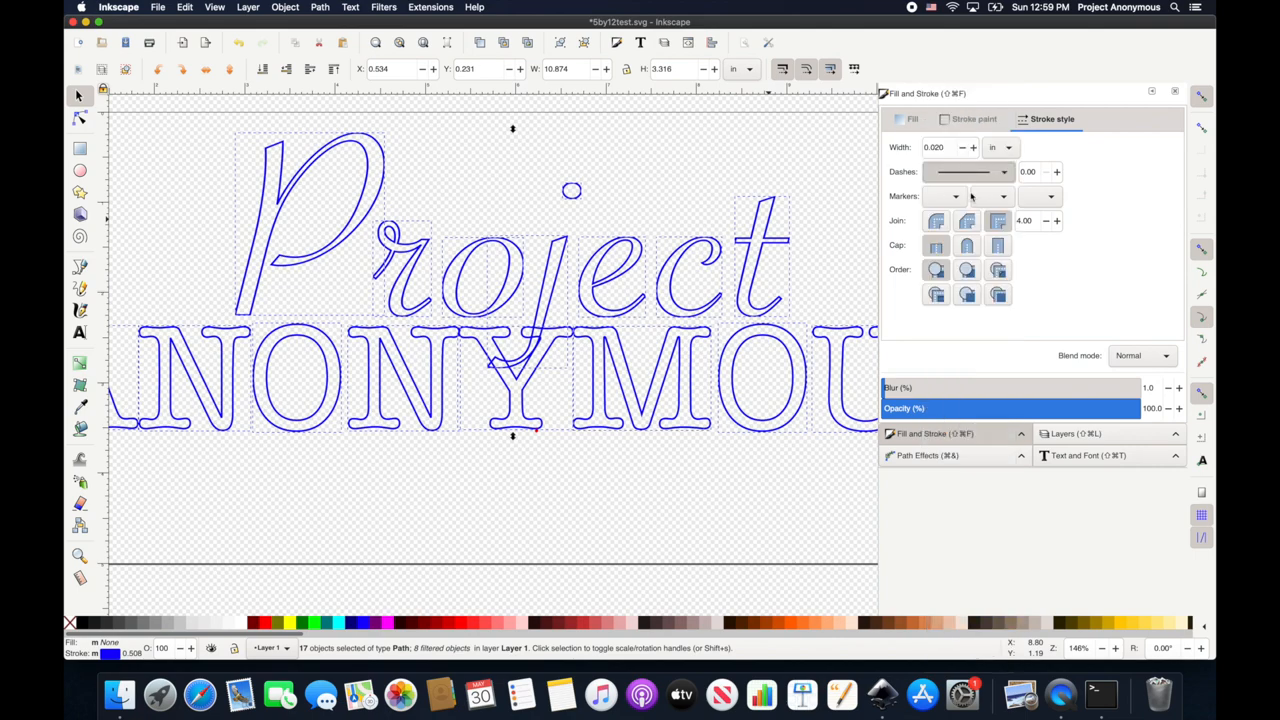
click(964, 172)
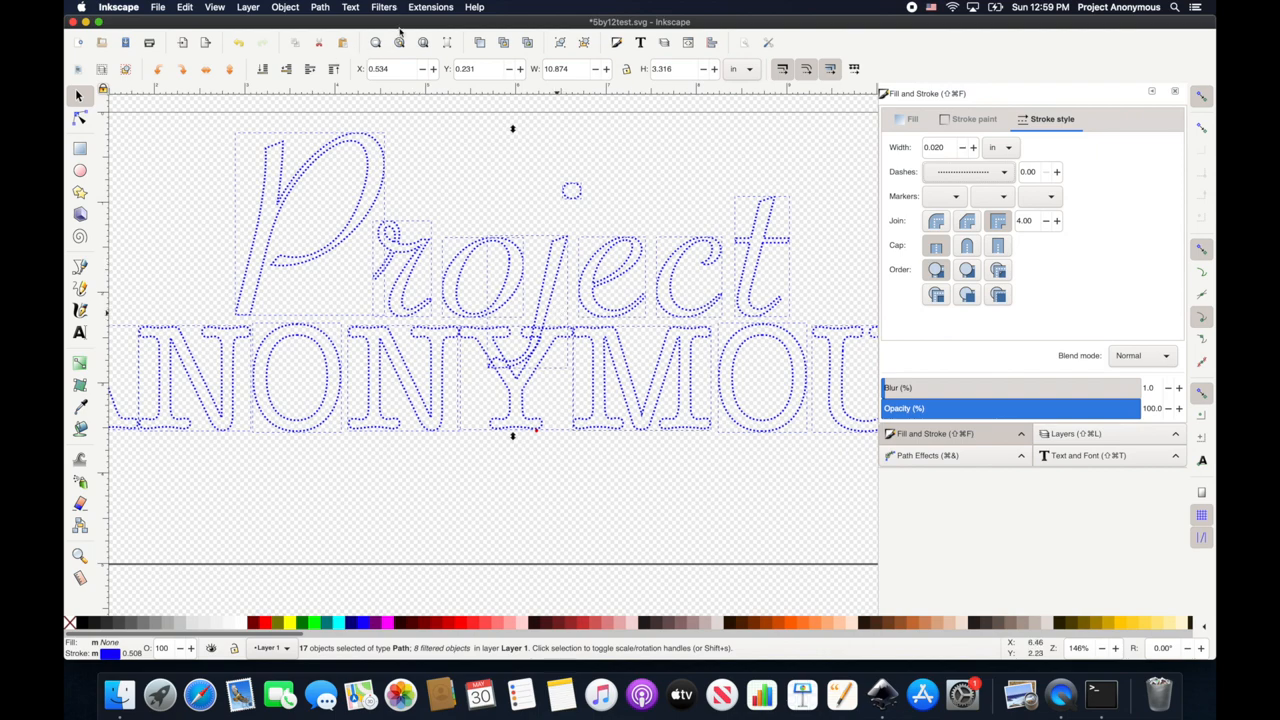
click(430, 8)
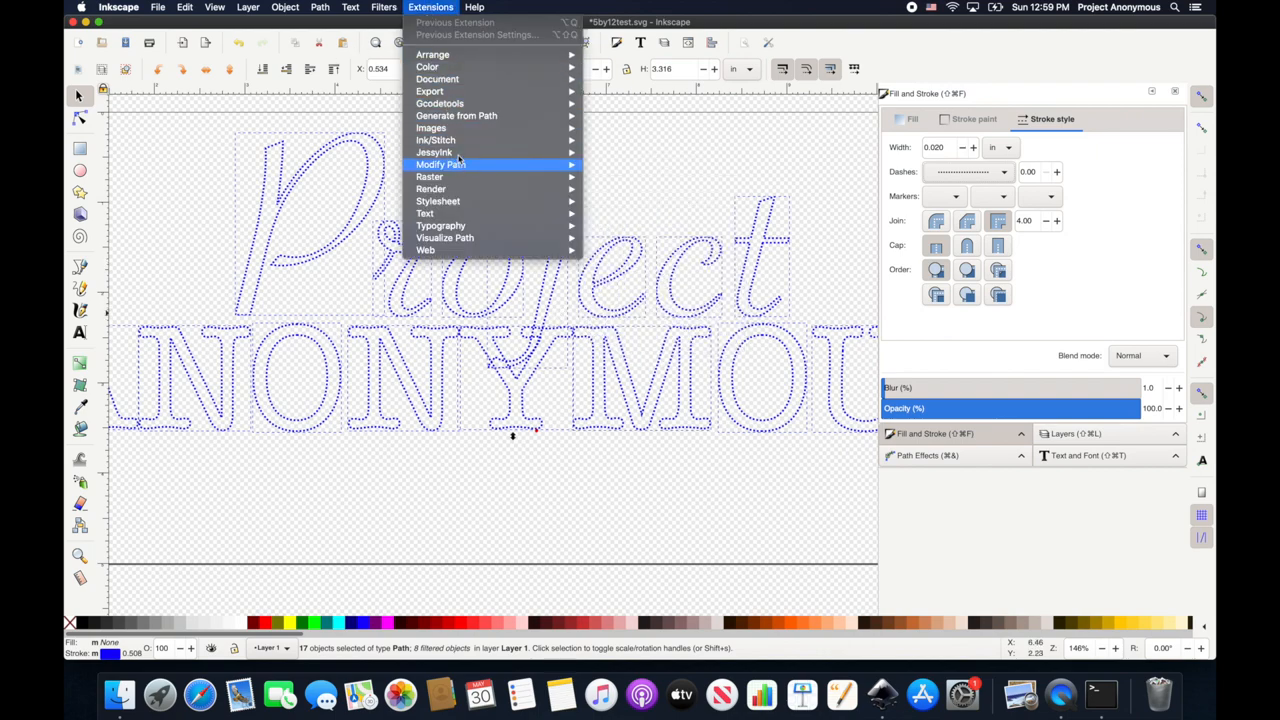
mouse_move(436, 140)
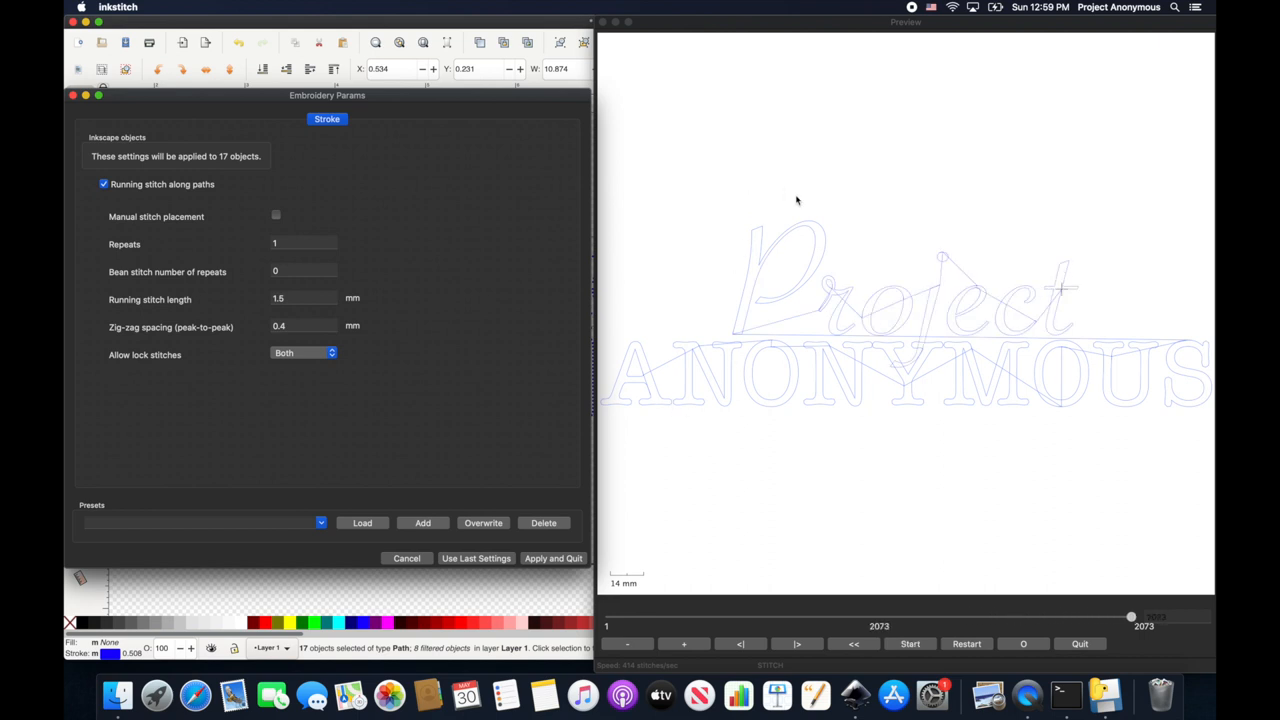
mouse_move(952, 320)
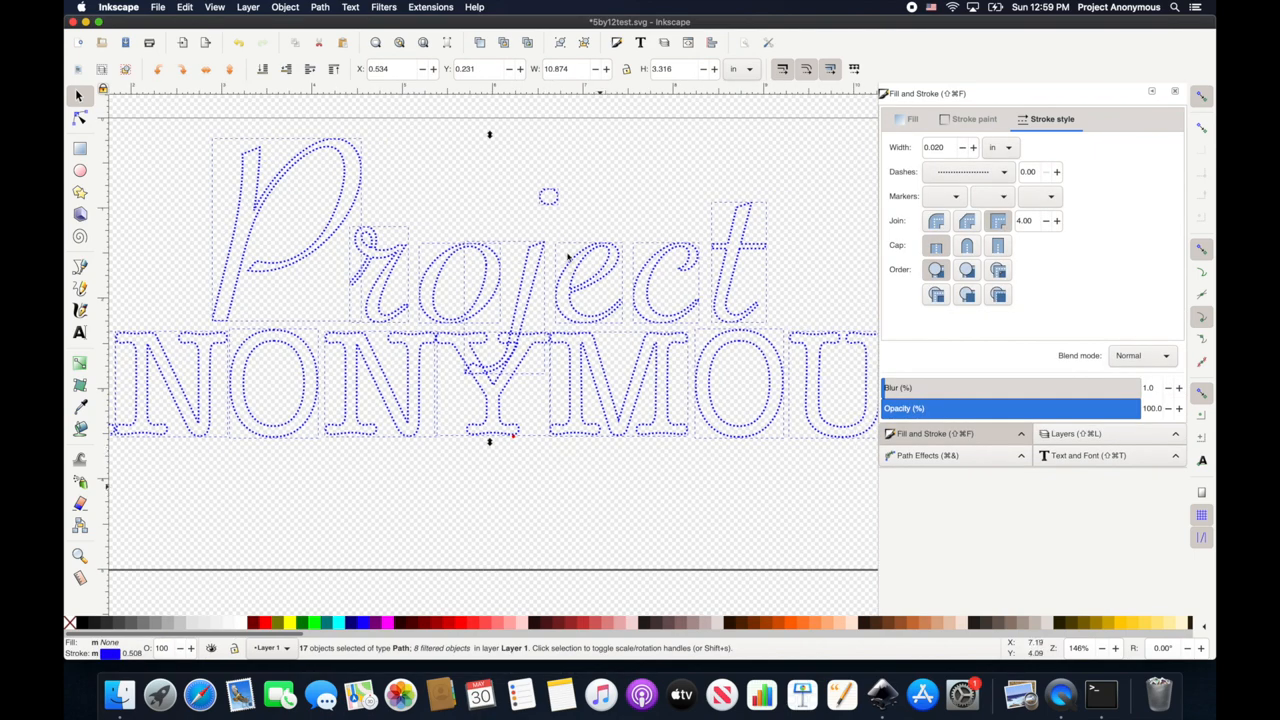
mouse_move(808, 552)
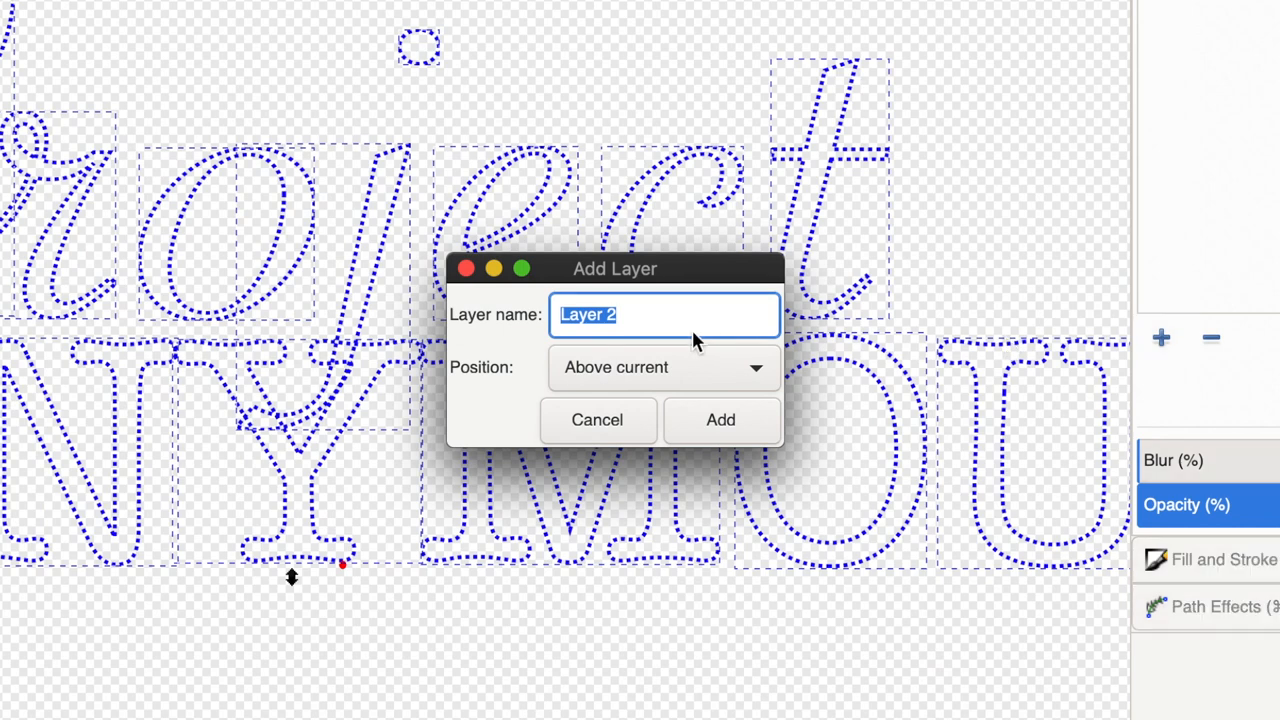
- Add a new layer named Part 2 above the current layer
text(Par)
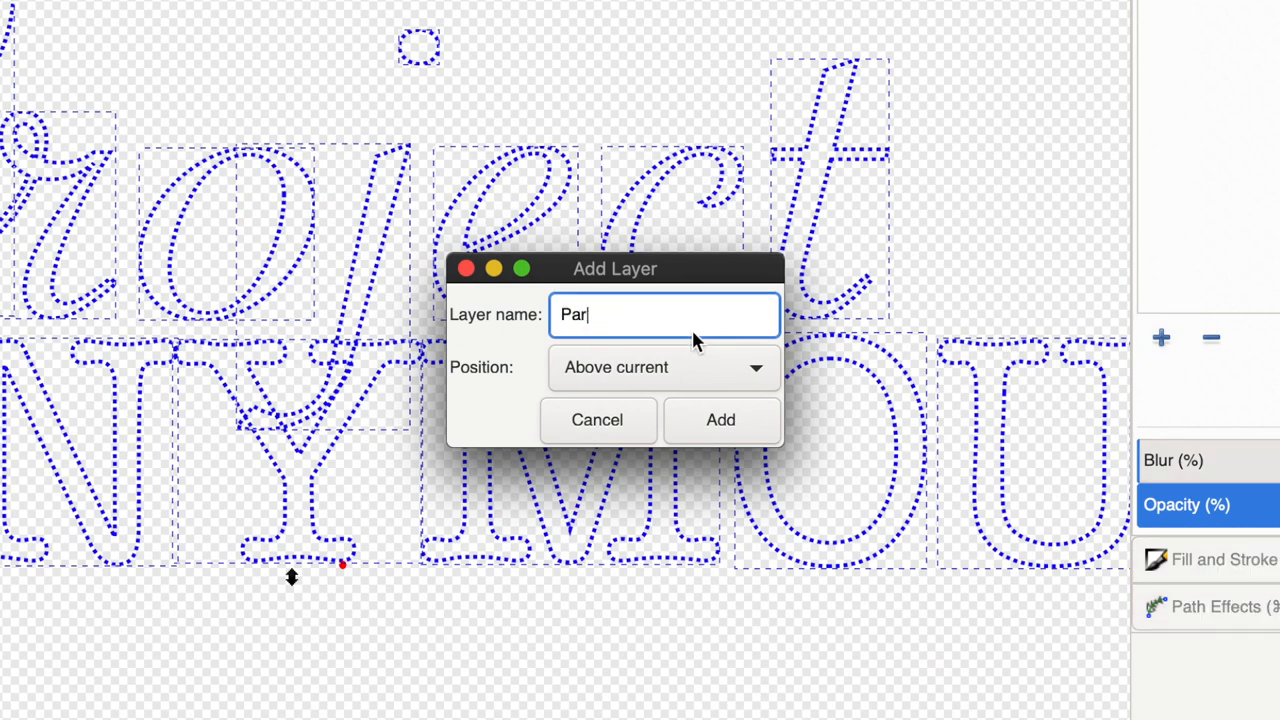
text(t 2)
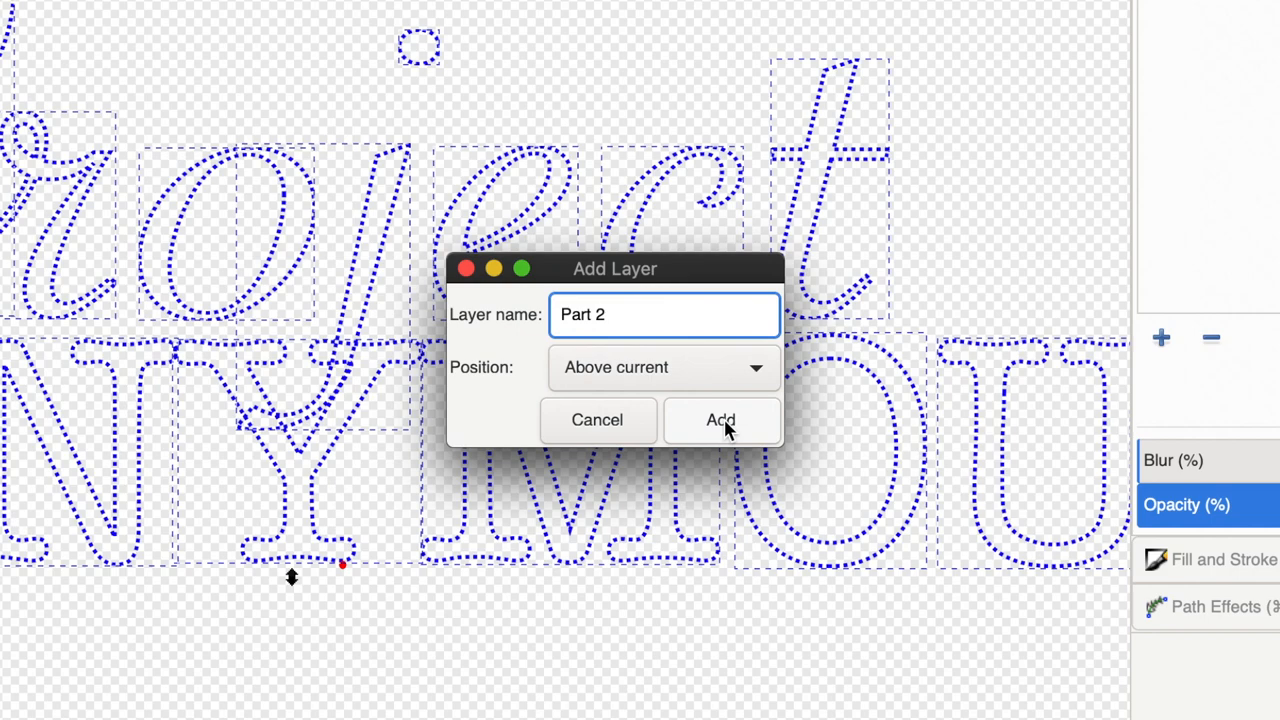
click(720, 420)
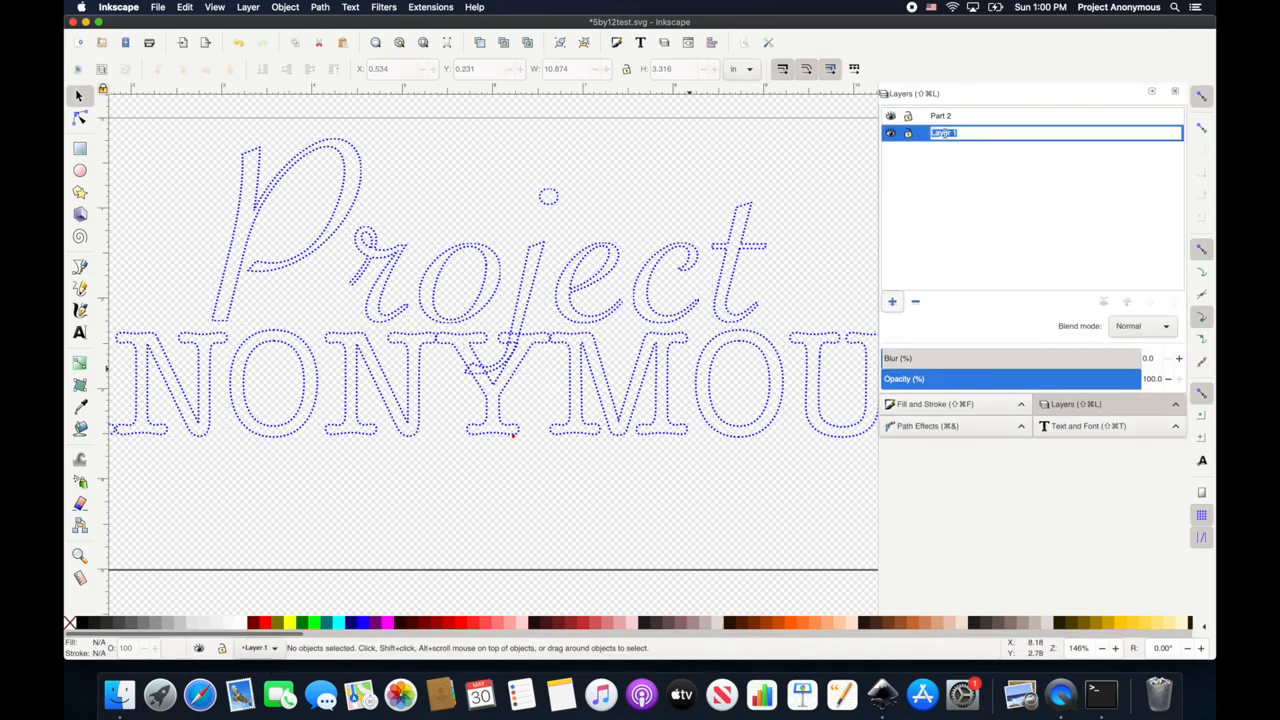
- Rename Layer 1 to Part 1 and move the ect and MOUS letters onto Part 2
text(Part 1)
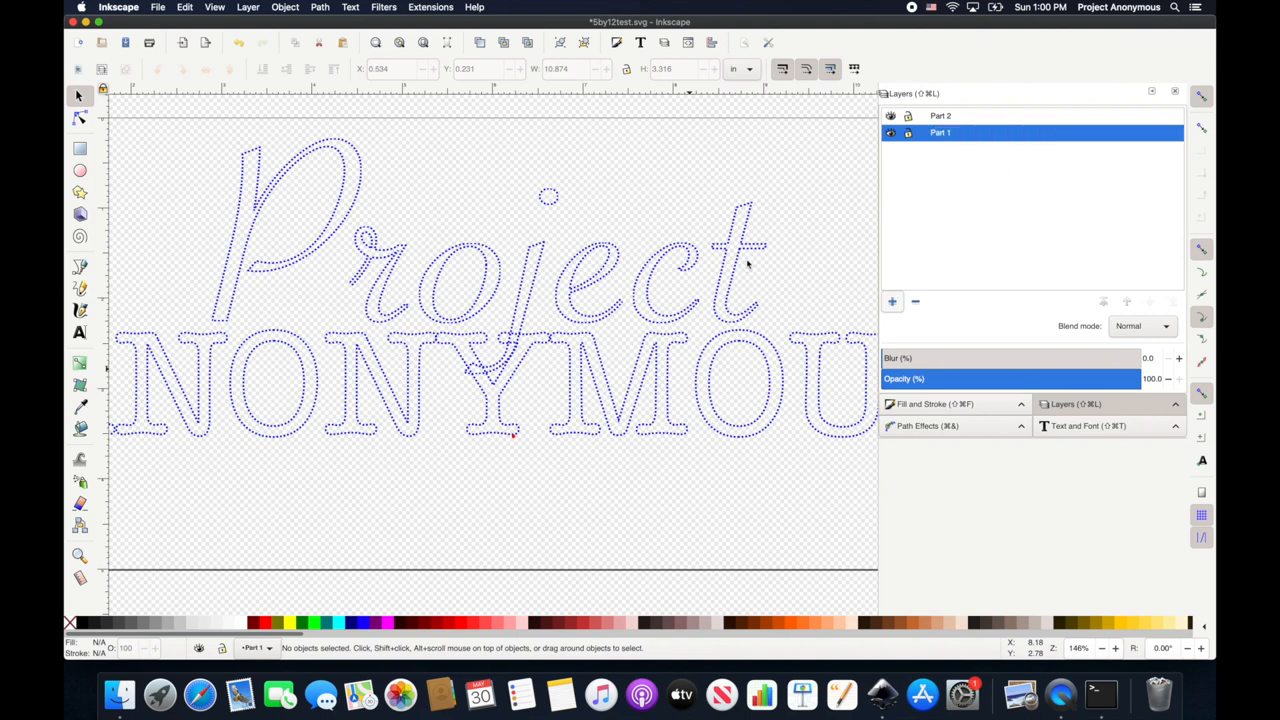
mouse_move(576, 192)
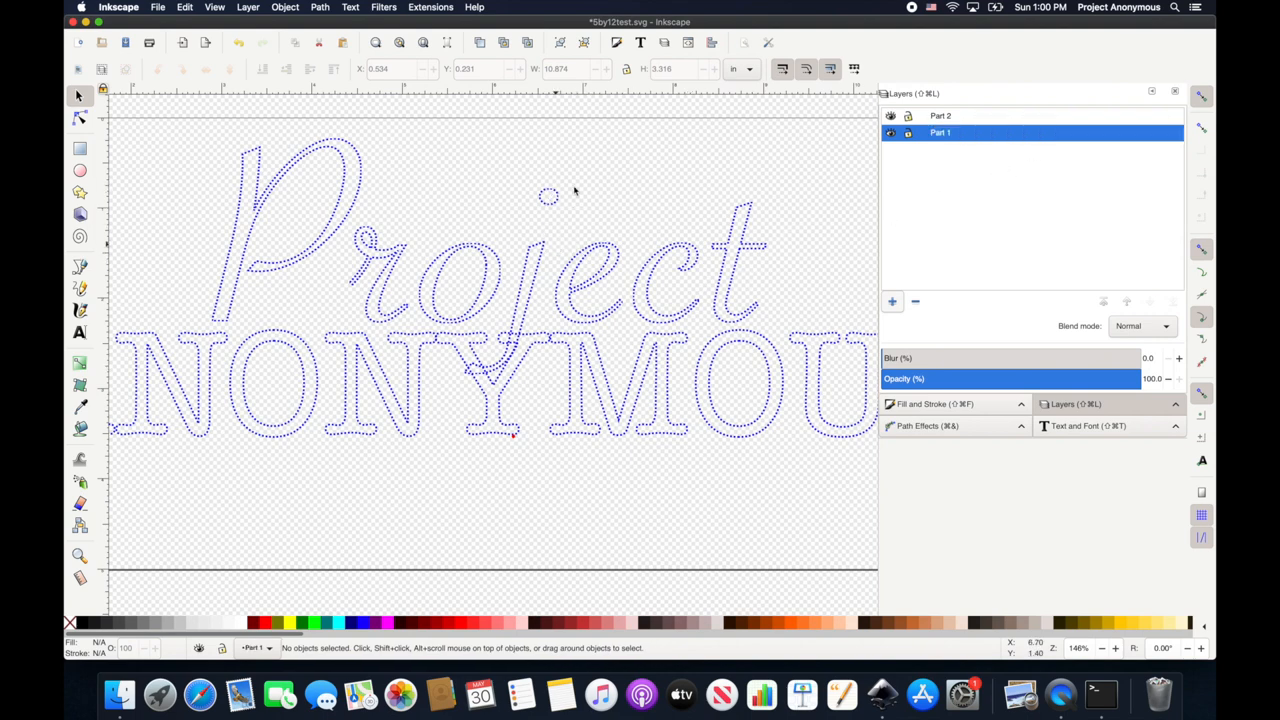
mouse_move(516, 444)
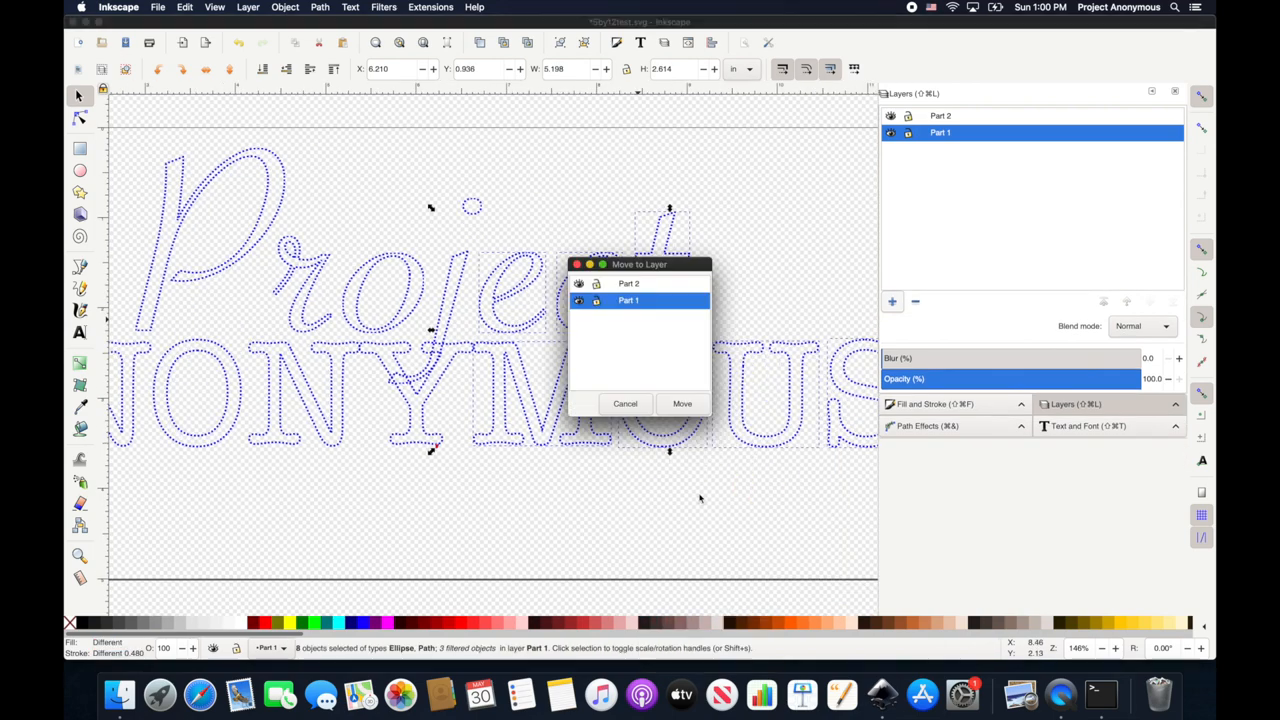
click(682, 404)
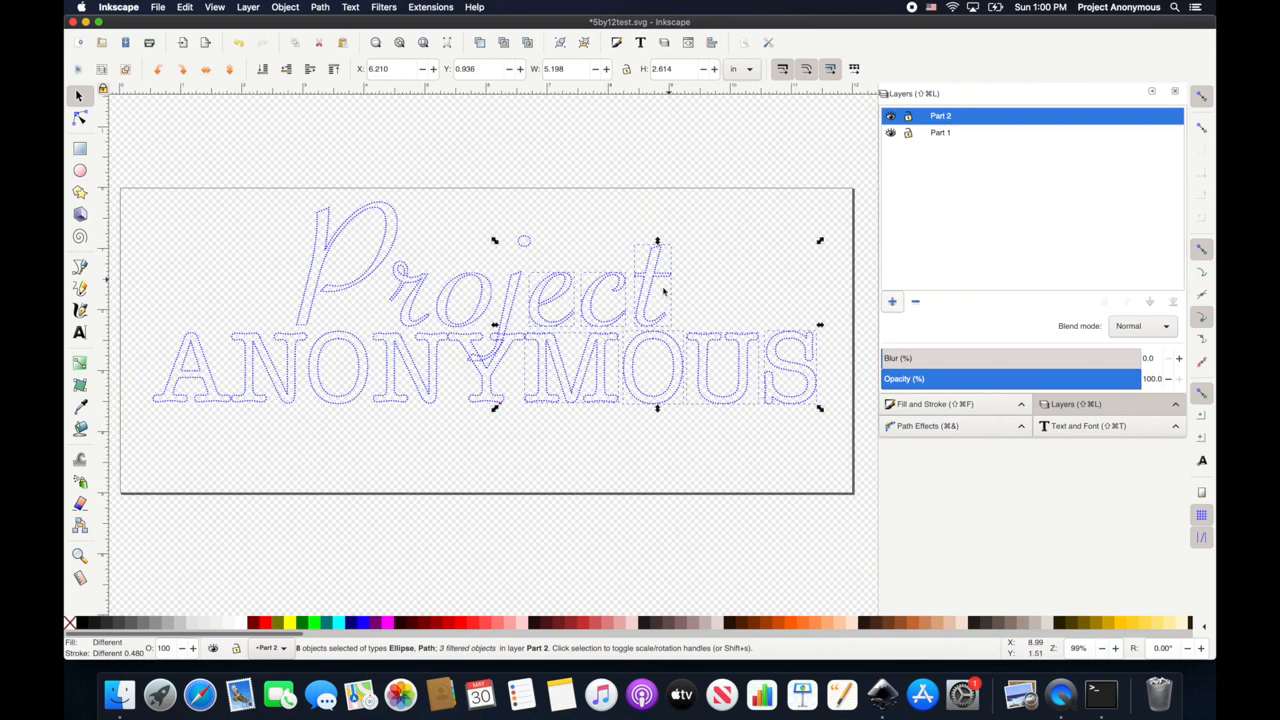
mouse_move(564, 434)
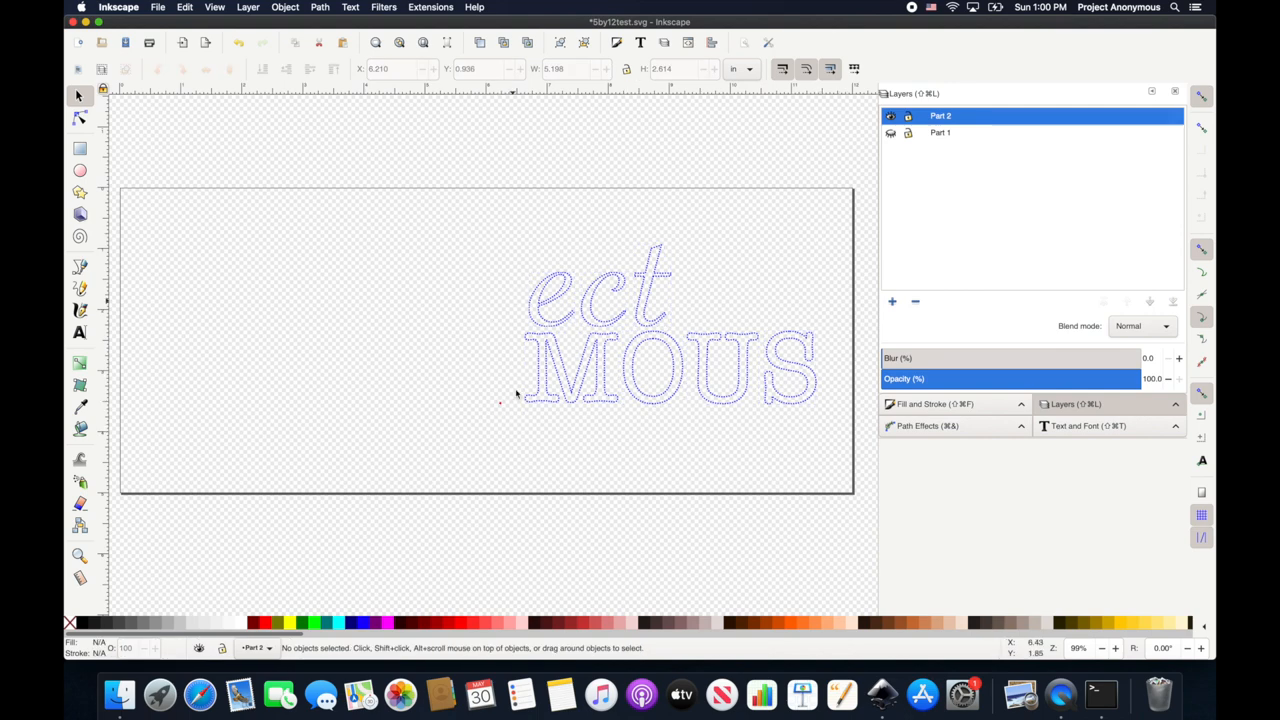
mouse_move(496, 408)
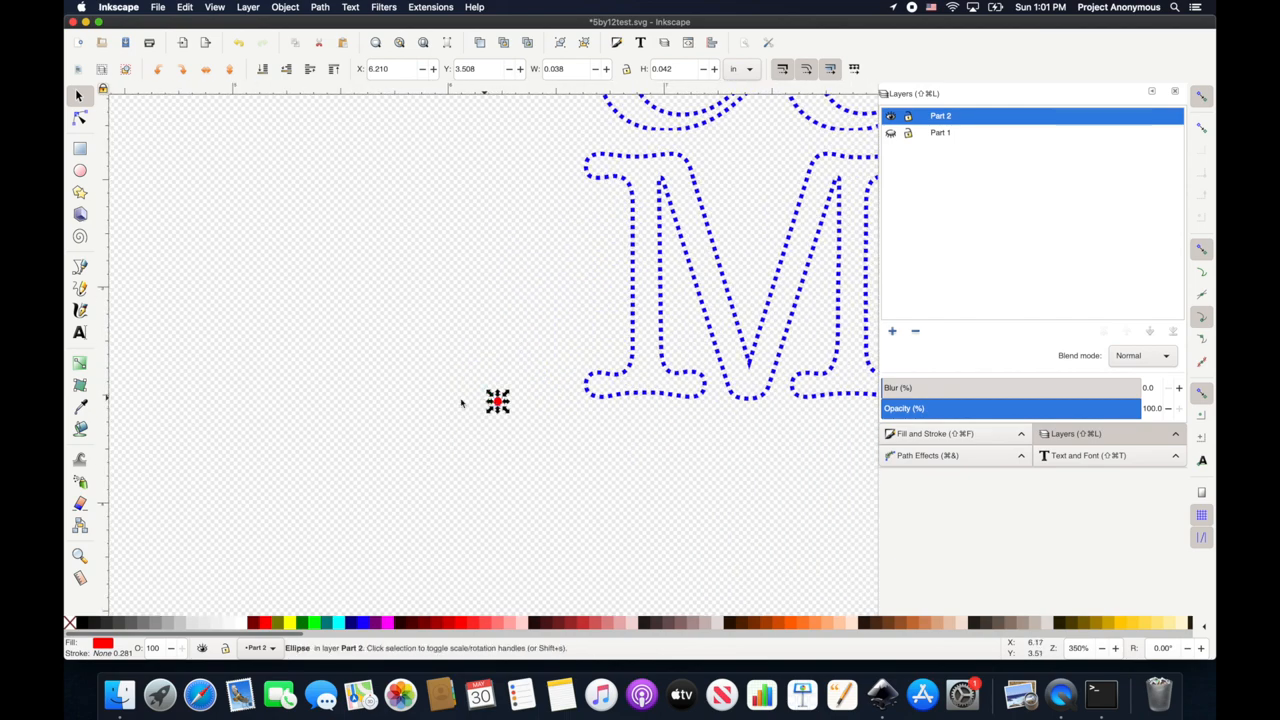
mouse_move(490, 404)
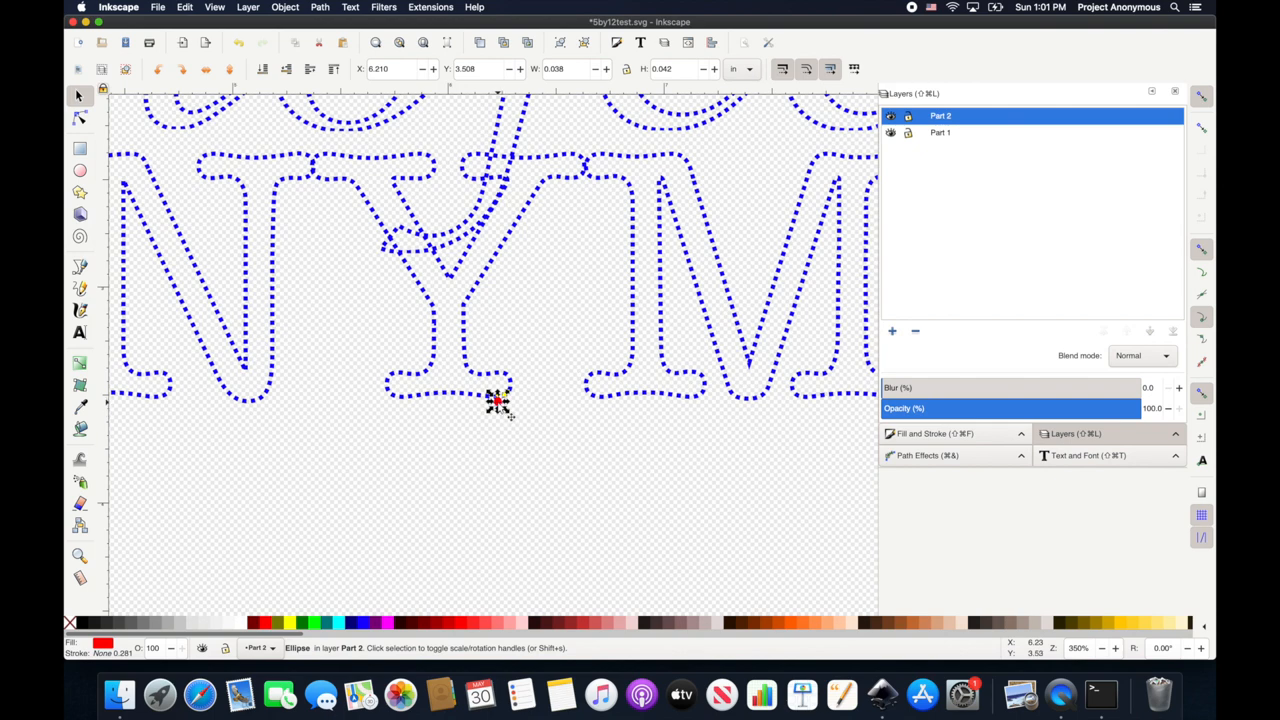
mouse_move(500, 408)
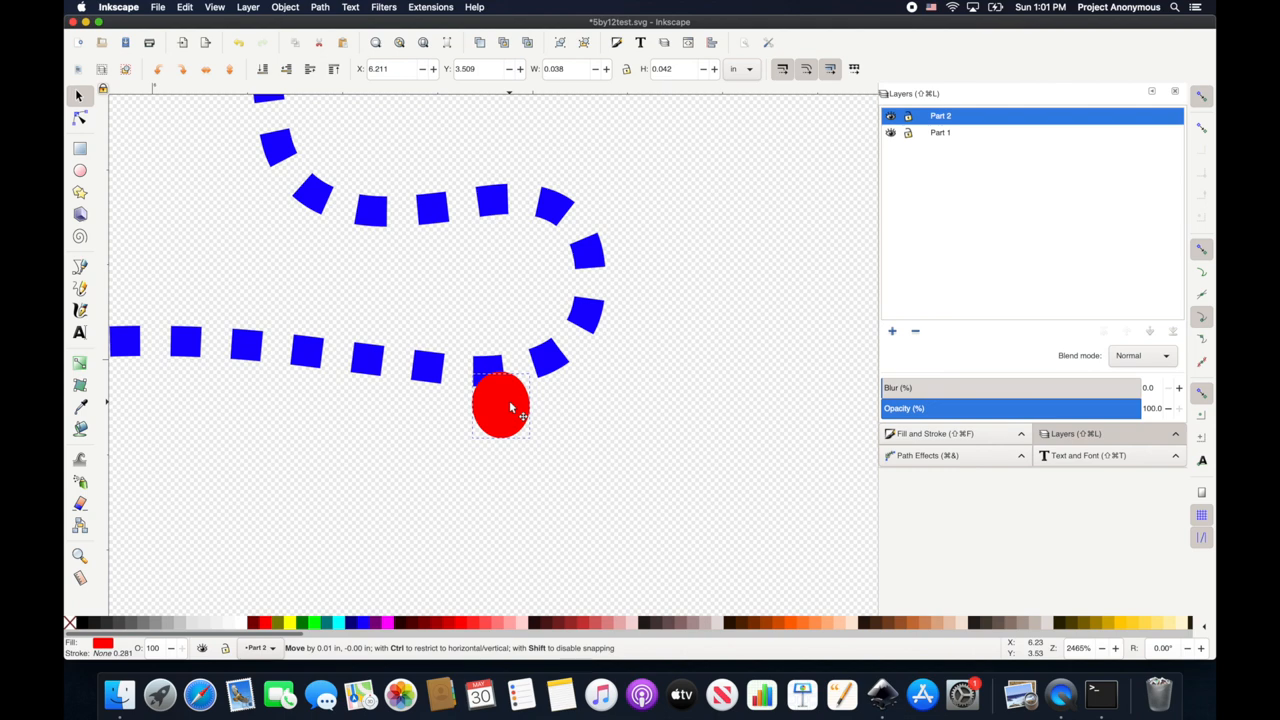
- Move the red ellipse from Part 2 onto the Part 1 layer and deselect it
right_click(500, 404)
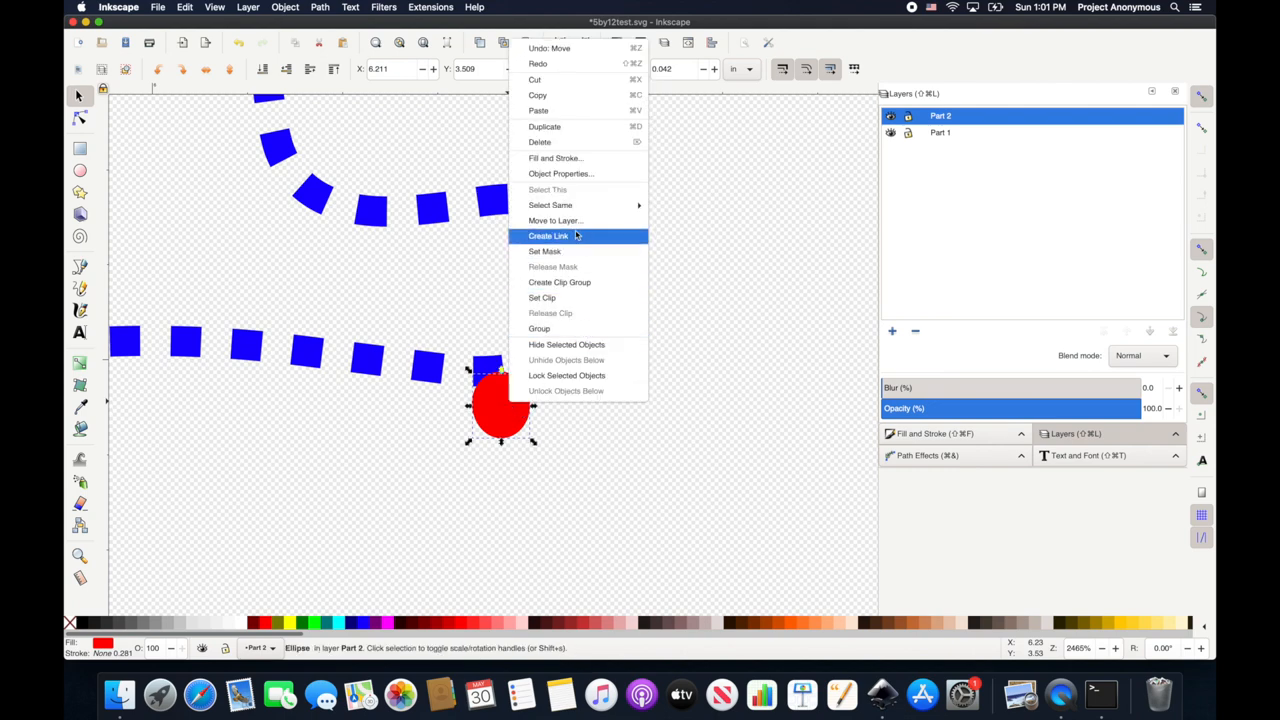
click(556, 220)
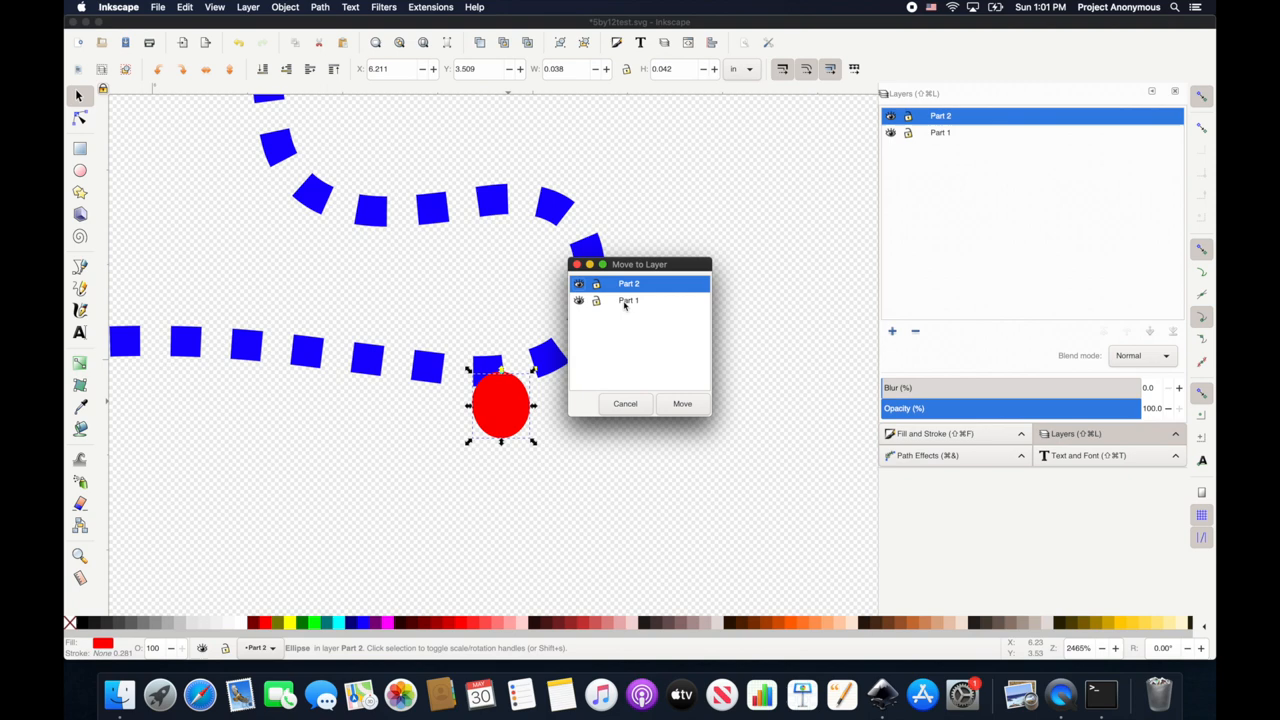
click(628, 300)
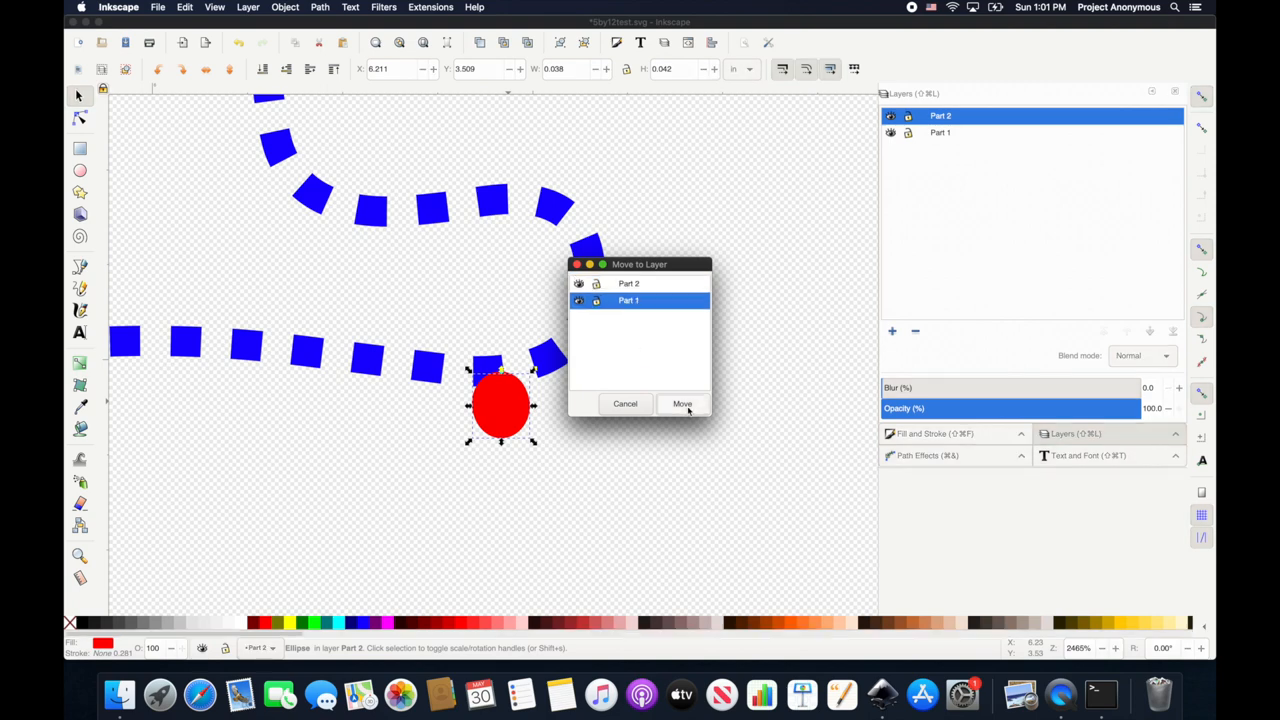
click(682, 404)
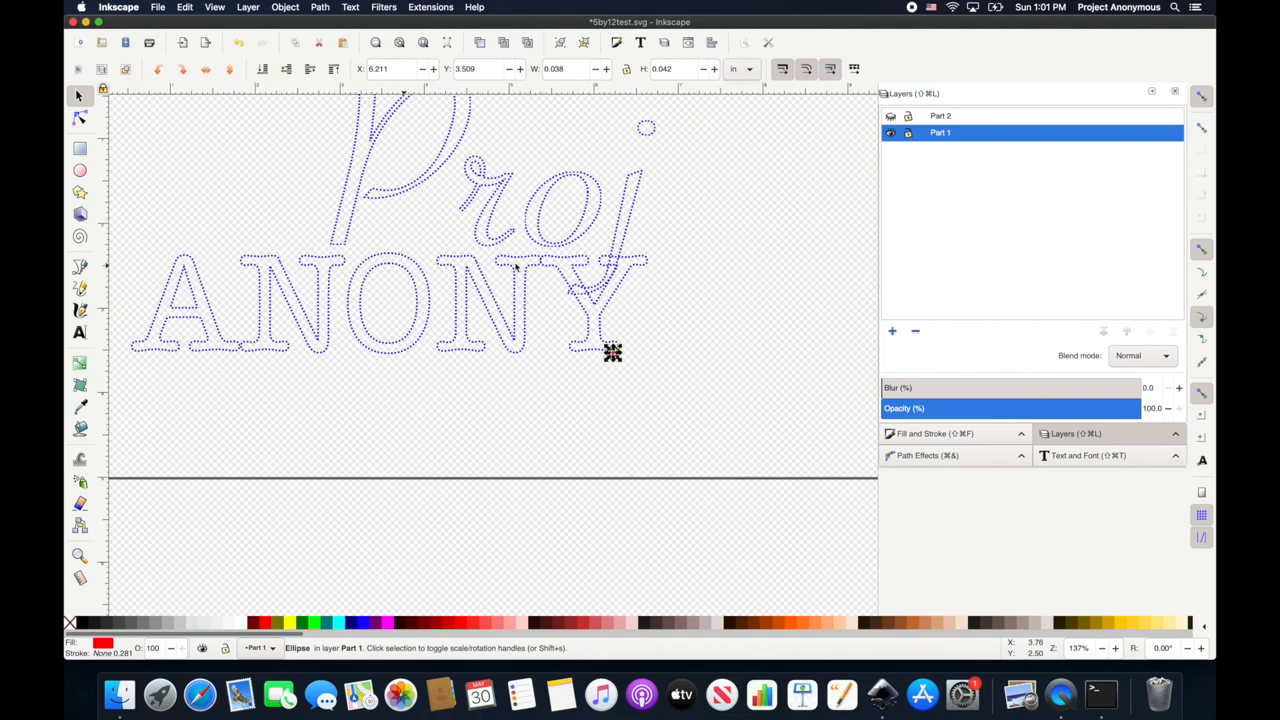
click(656, 378)
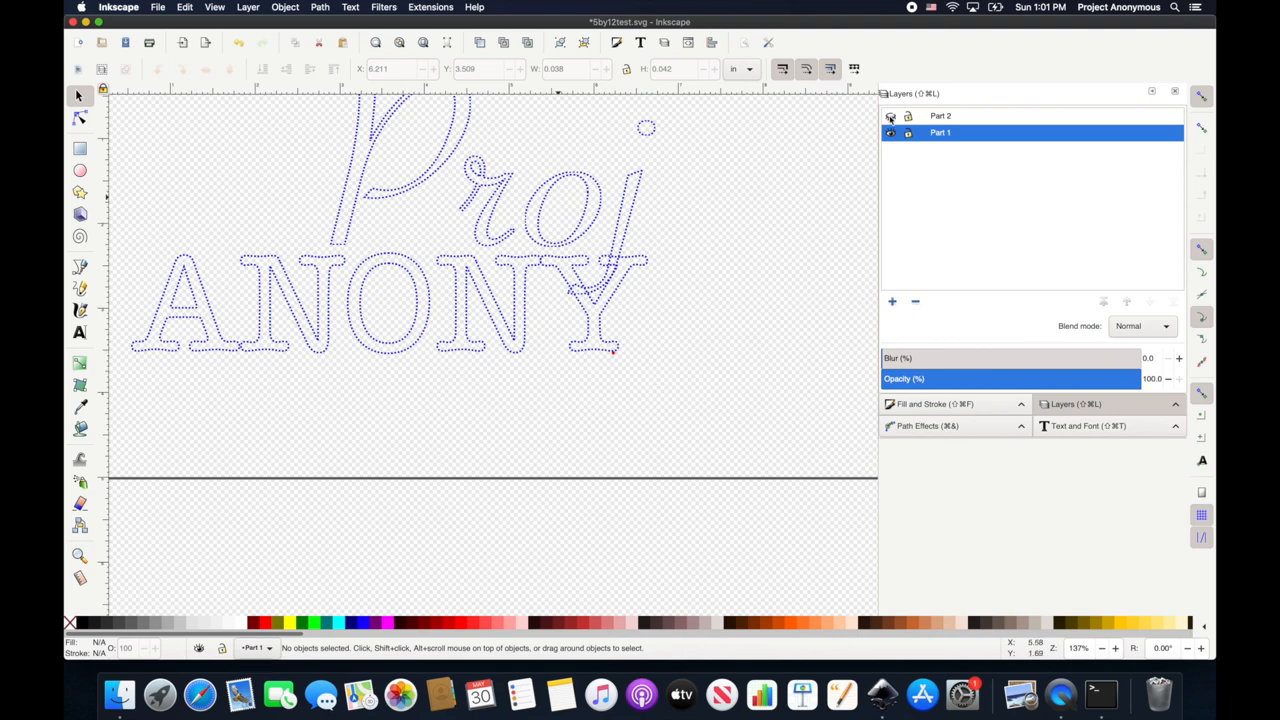
- Toggle Part 1 visibility off and on, then select all the Part 1 lettering for saving
click(890, 132)
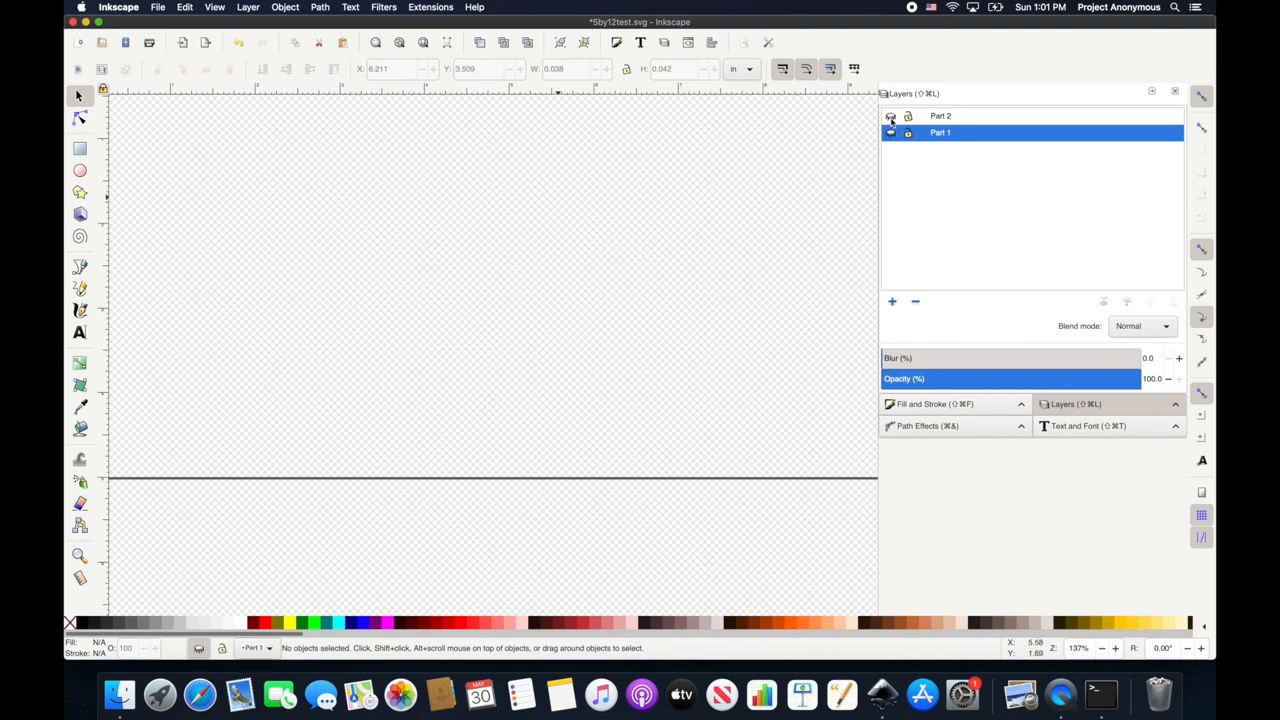
click(890, 132)
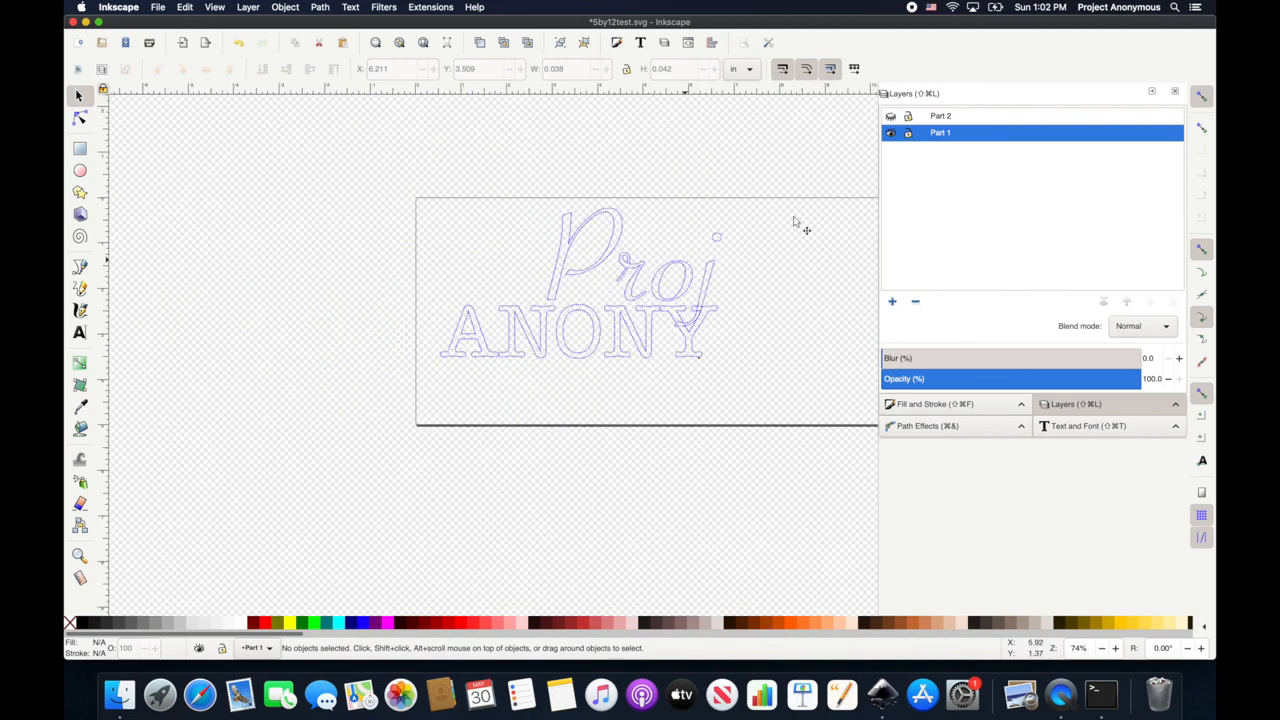
mouse_move(824, 308)
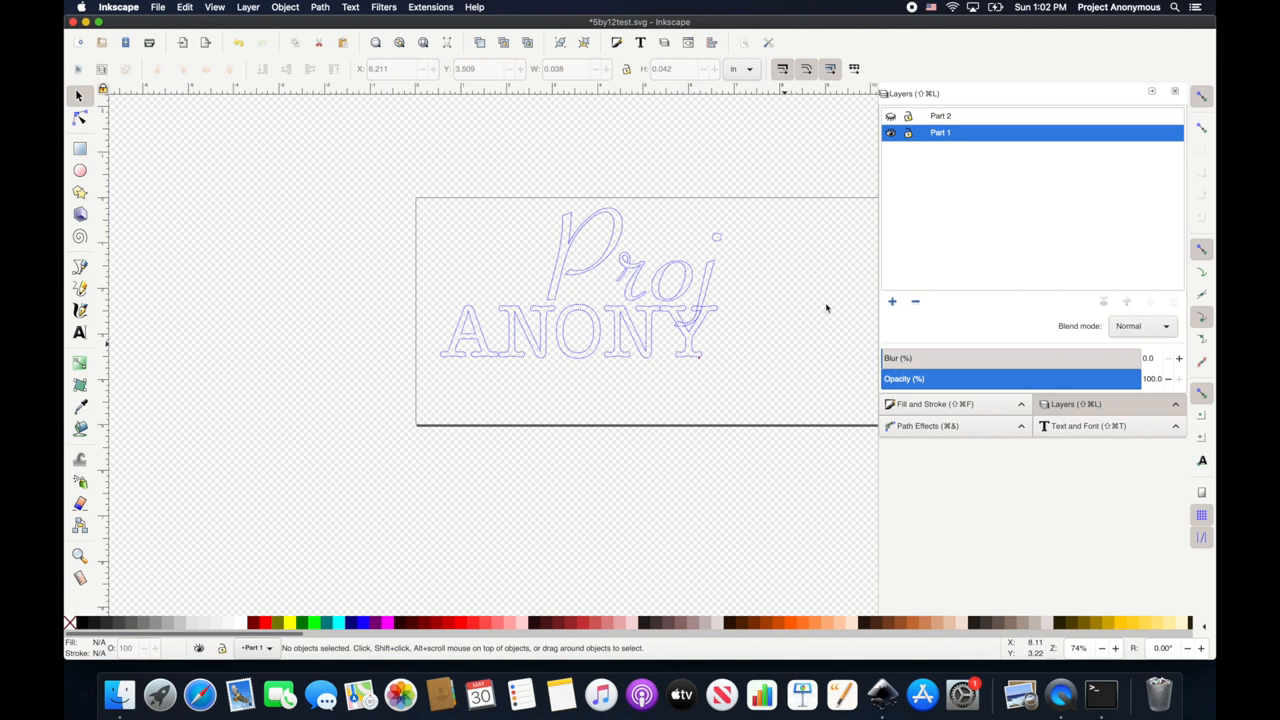
mouse_move(428, 198)
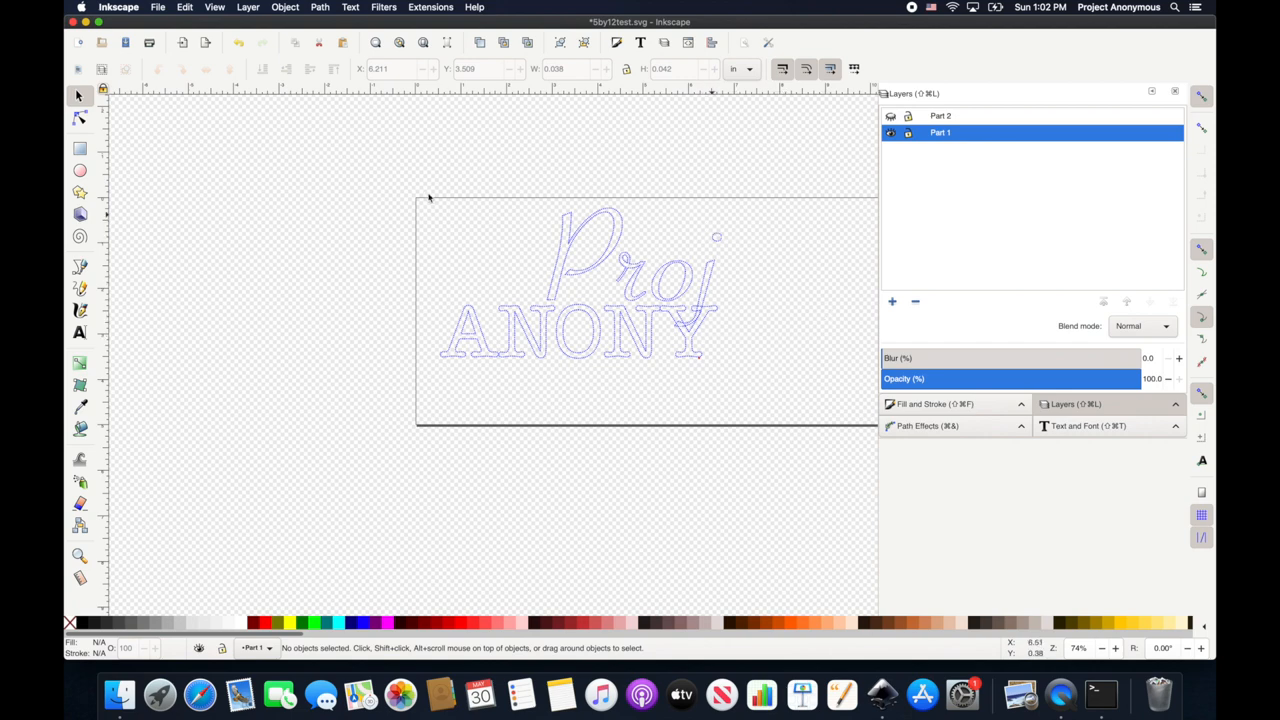
drag(428, 198, 780, 400)
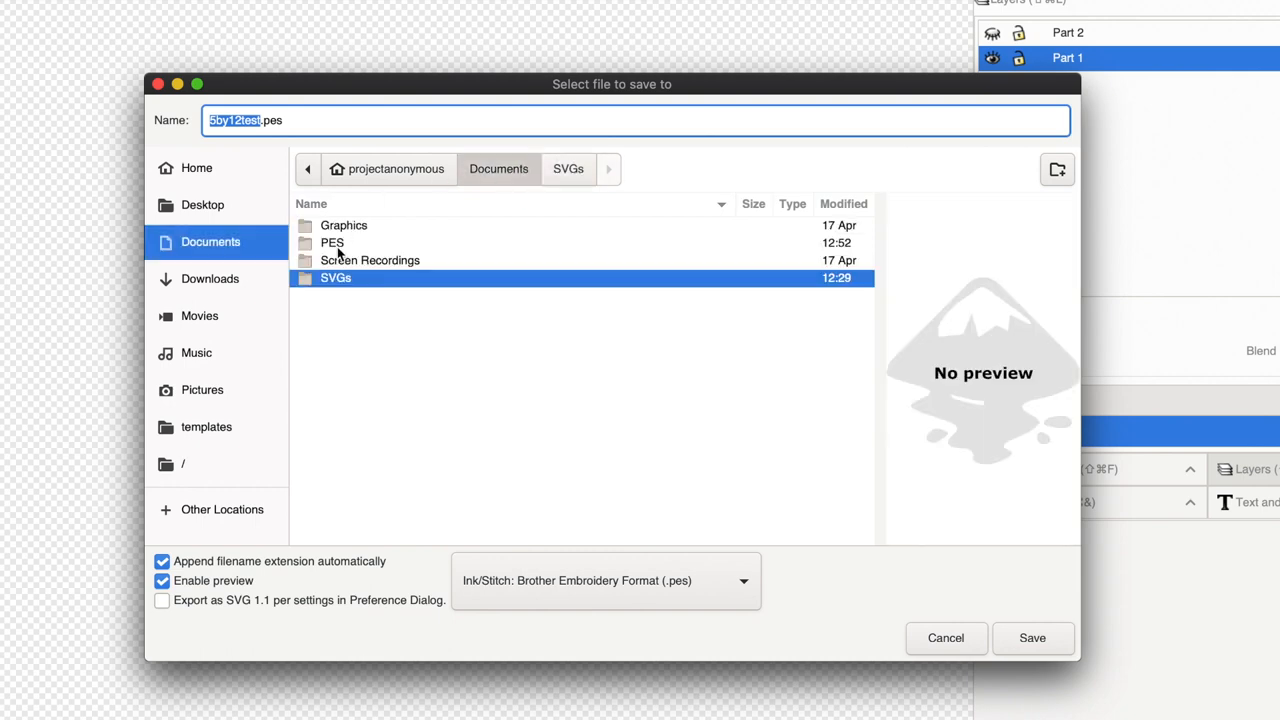
- Save Part 1 into the PES folder as an Ink/Stitch Brother Embroidery Format (.pes) file
double_click(332, 242)
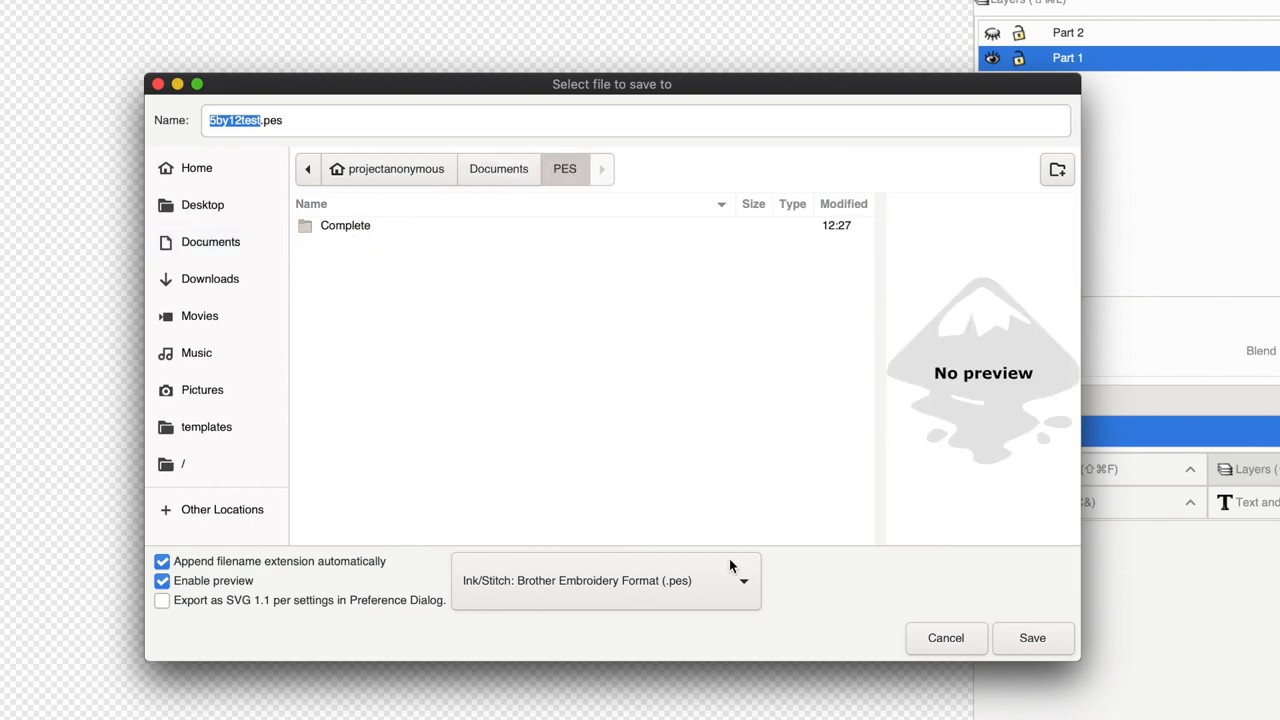
click(604, 580)
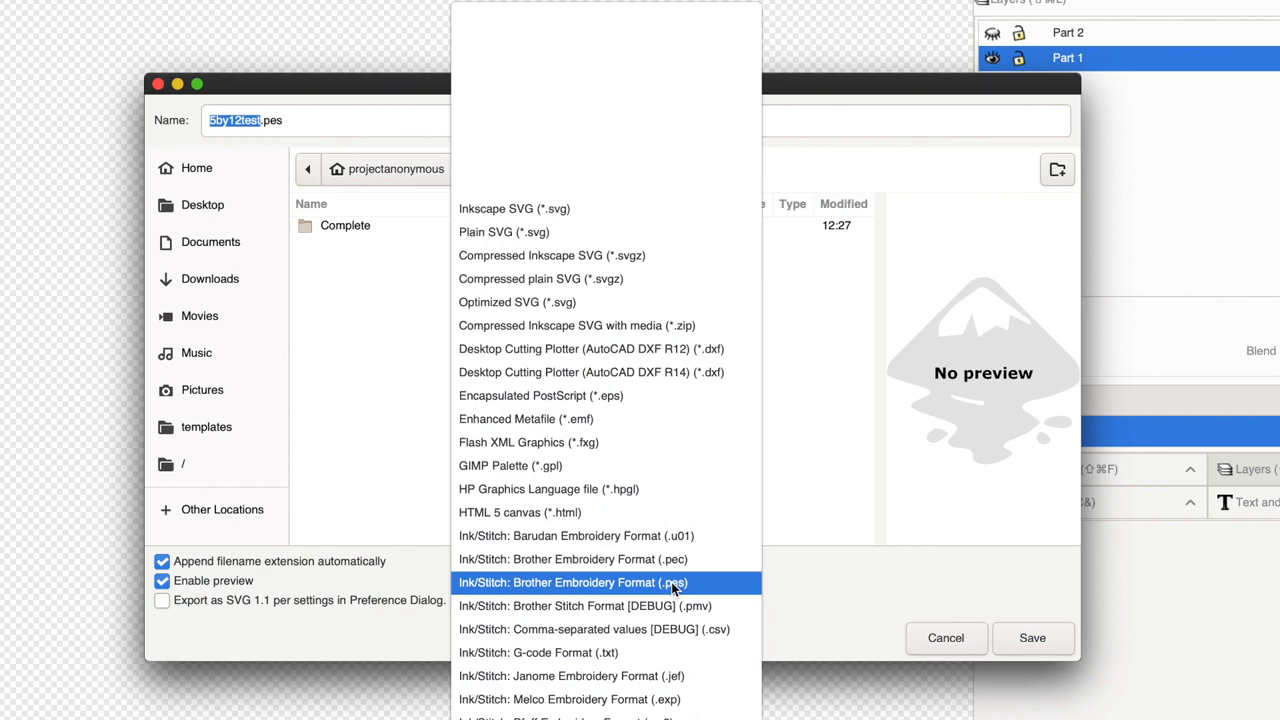
click(572, 582)
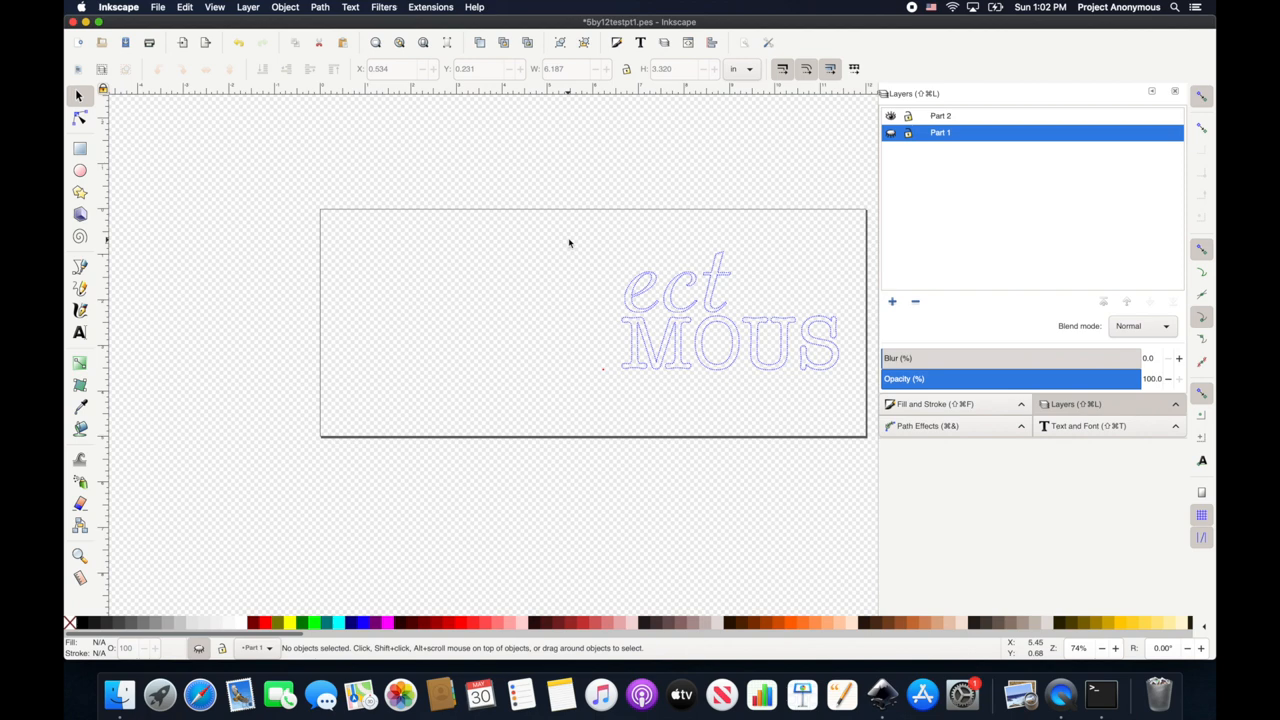
- Save the selected ect MOUS lettering as a second pt2 .pes file in the PES folder
drag(570, 240, 856, 400)
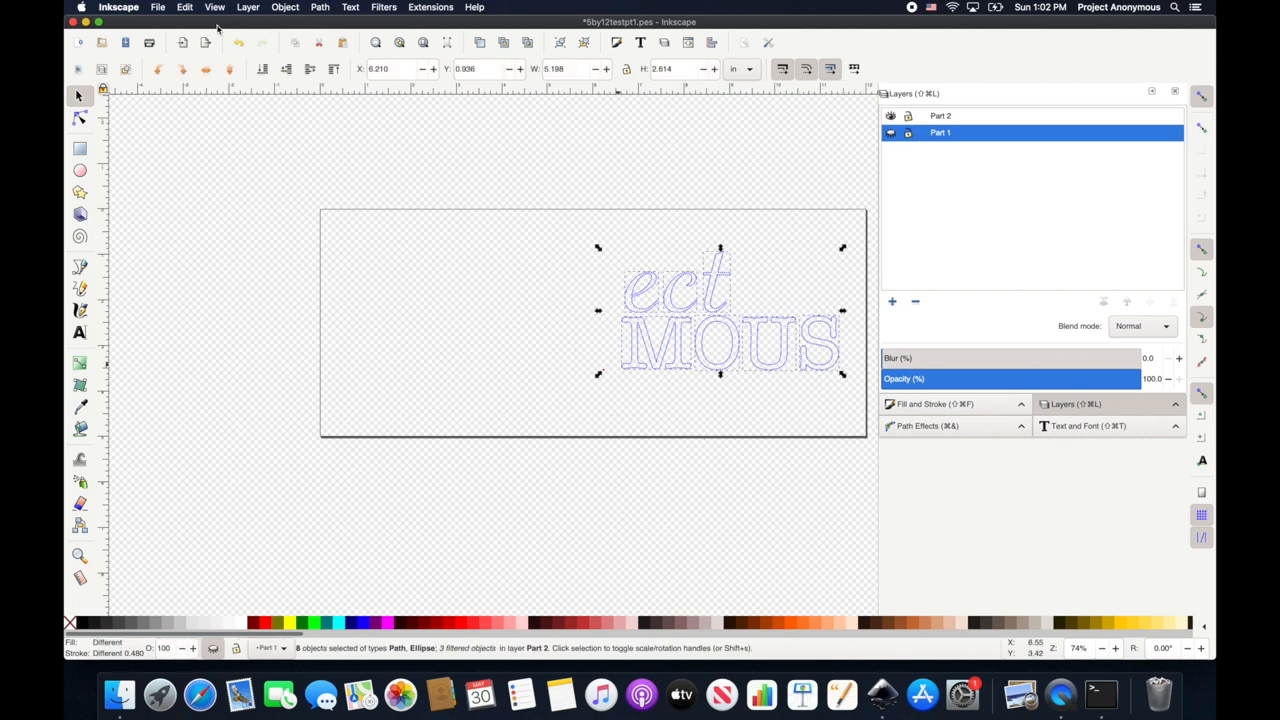
click(156, 8)
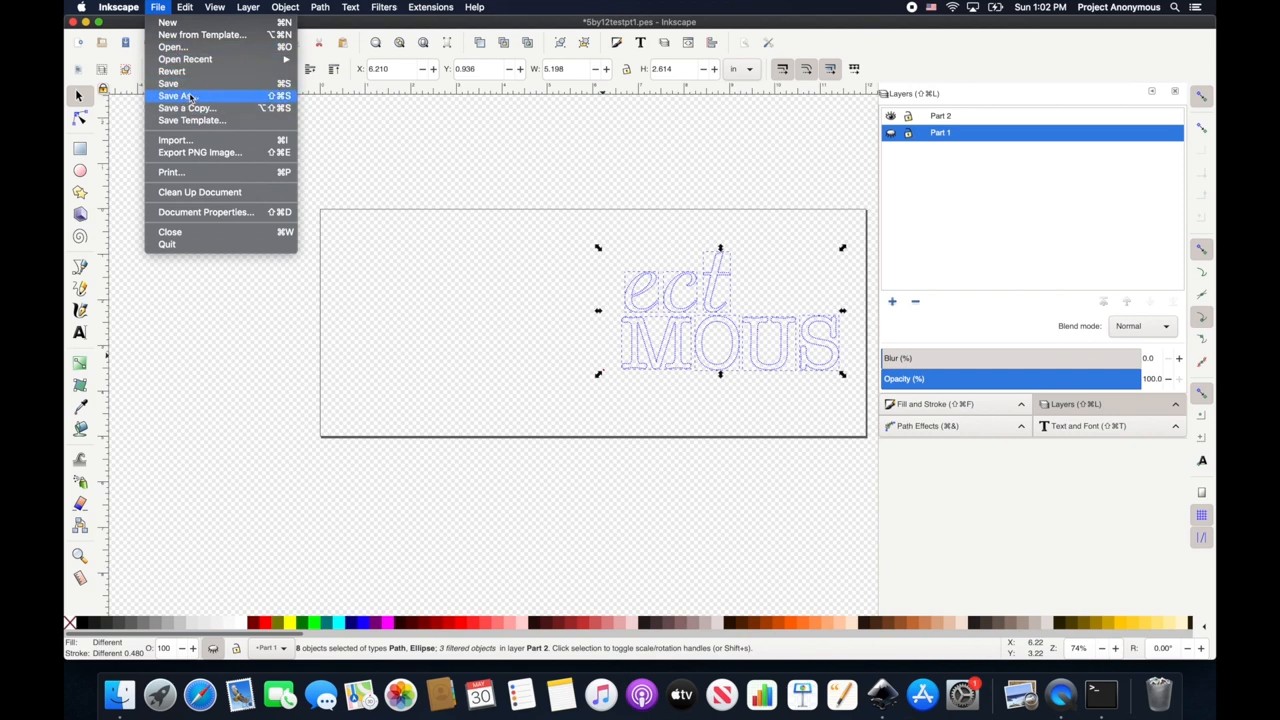
click(184, 96)
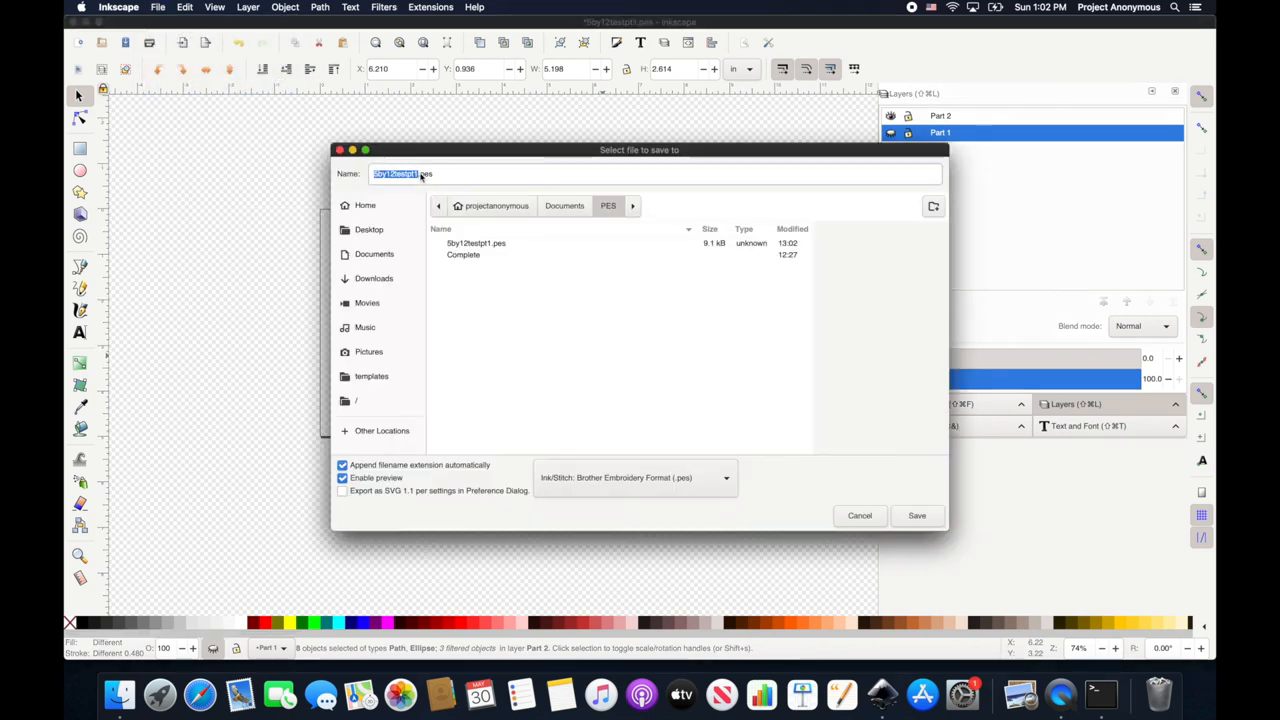
click(656, 172)
text(2)
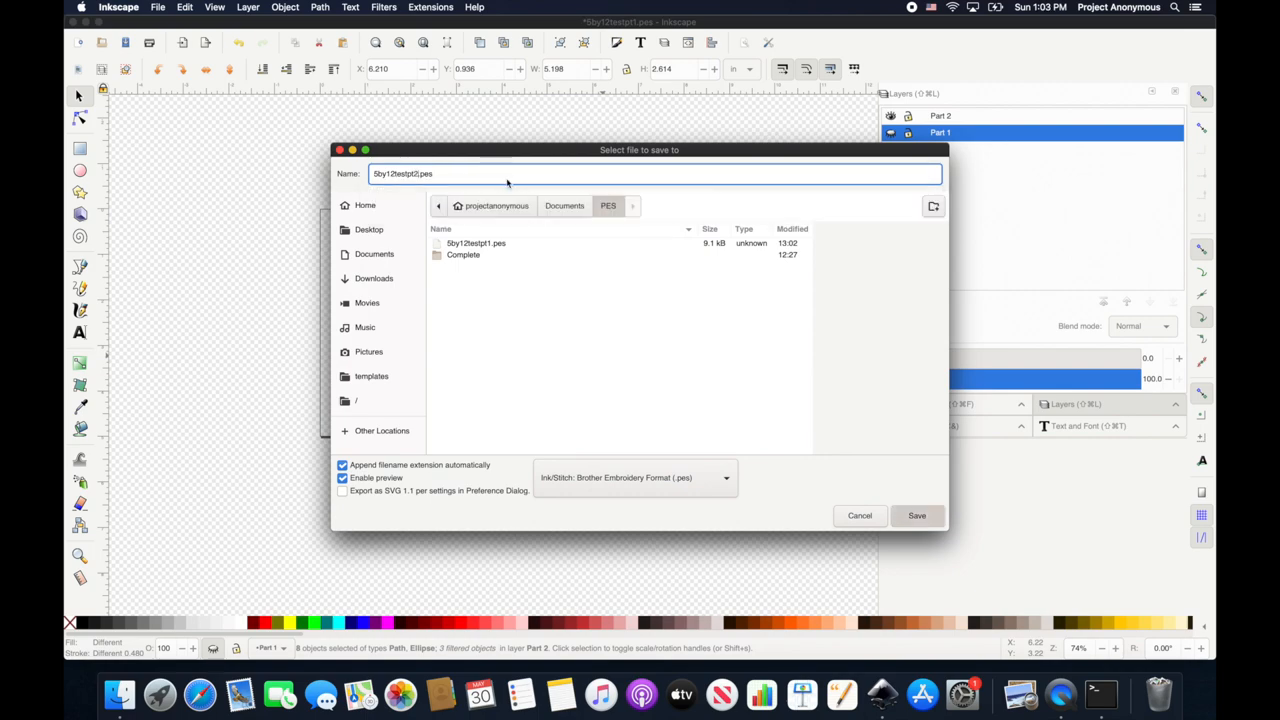
click(916, 516)
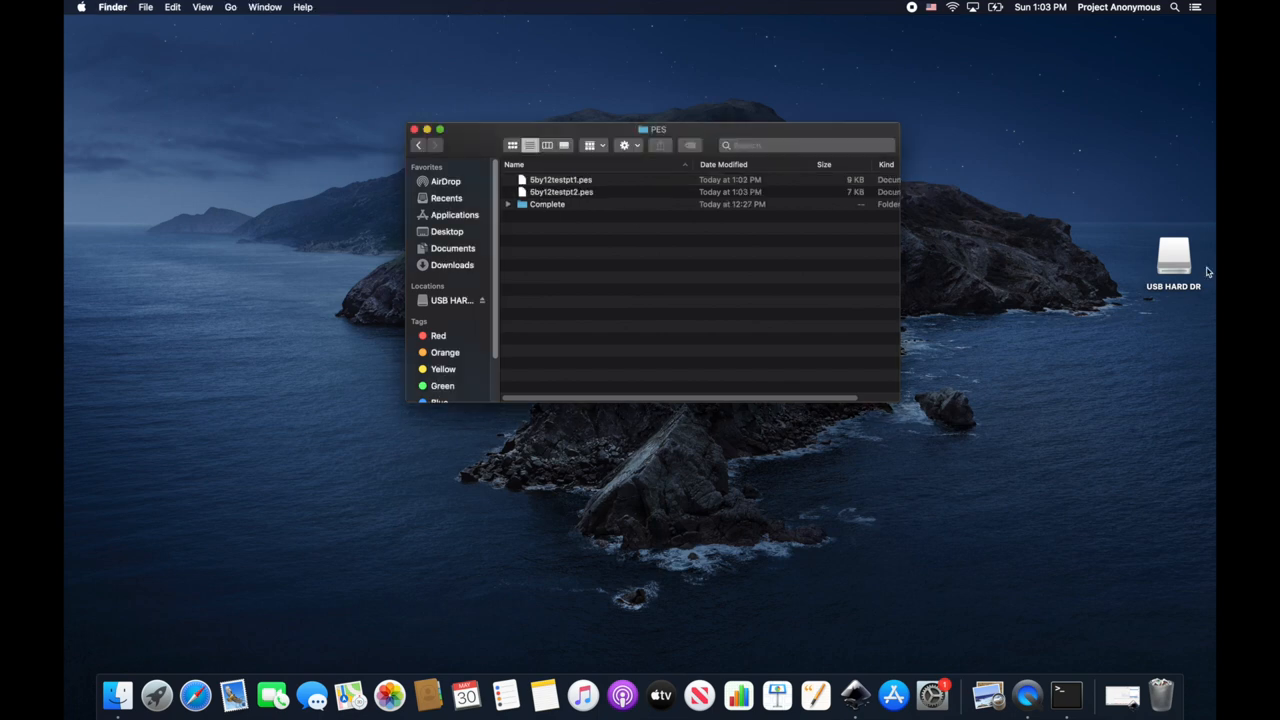
- Copy both .pes files from the PES folder onto the USB hard drive and close its window
click(452, 300)
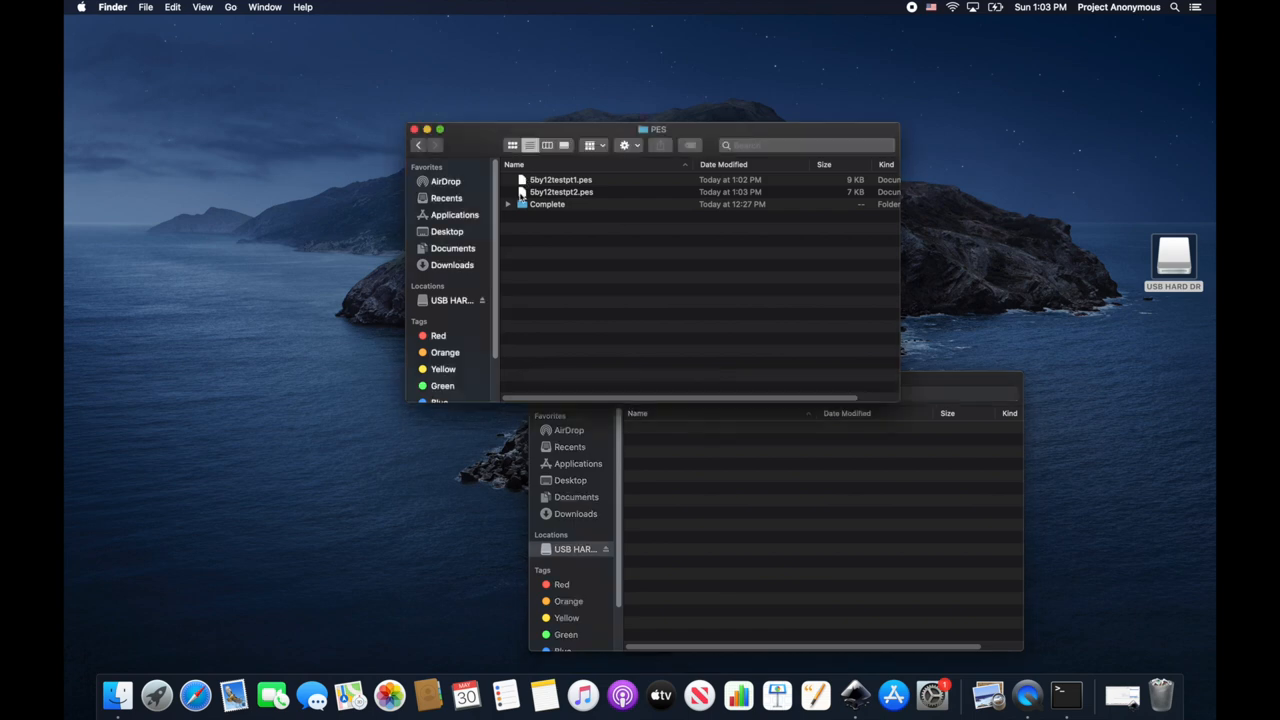
click(560, 184)
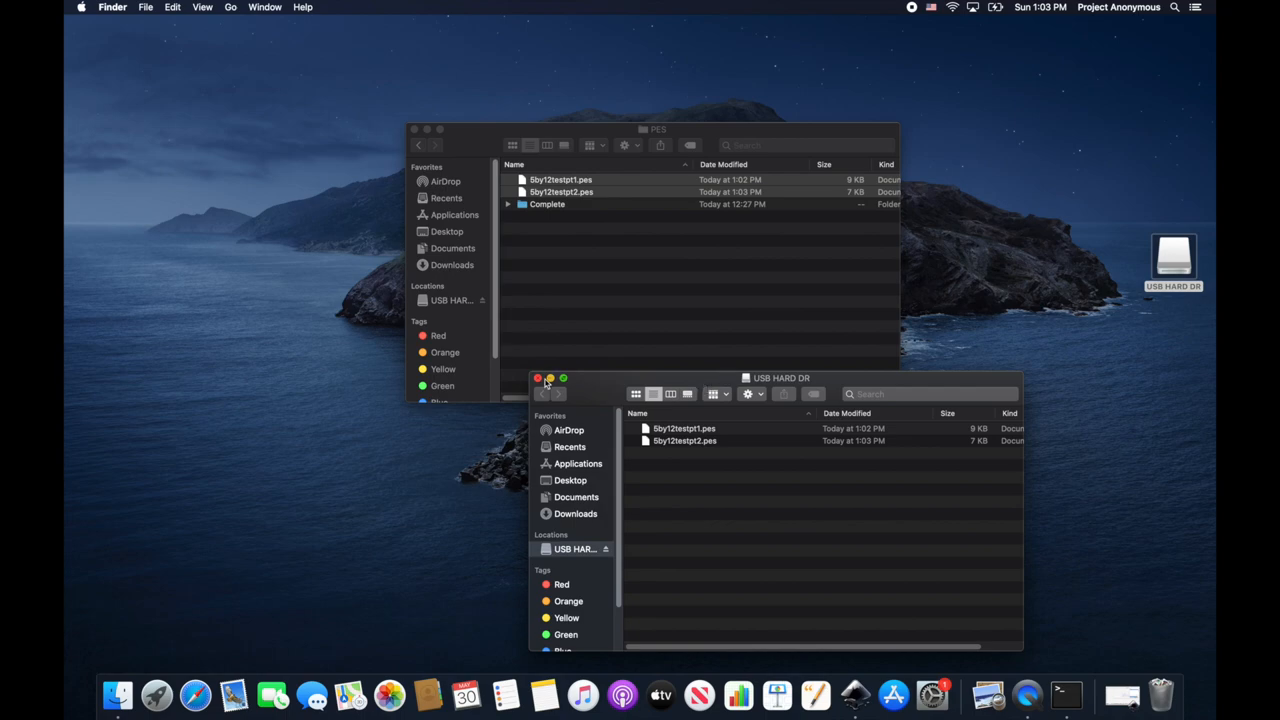
click(536, 378)
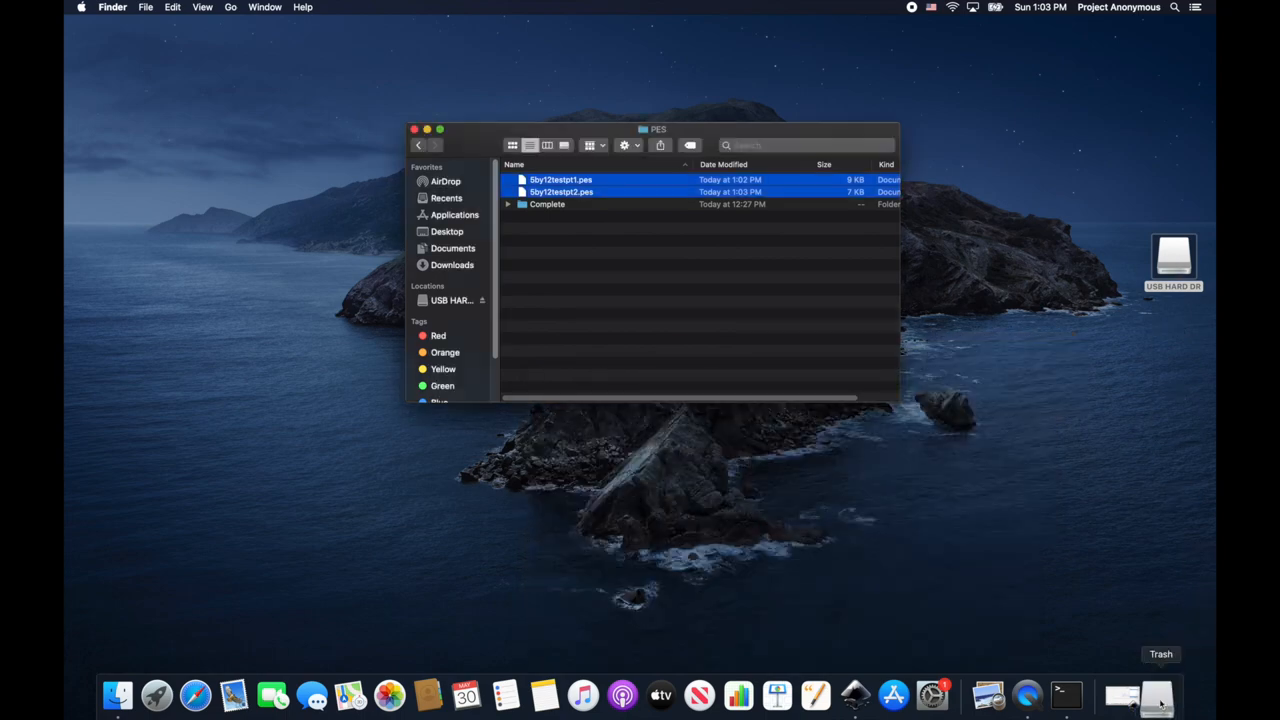